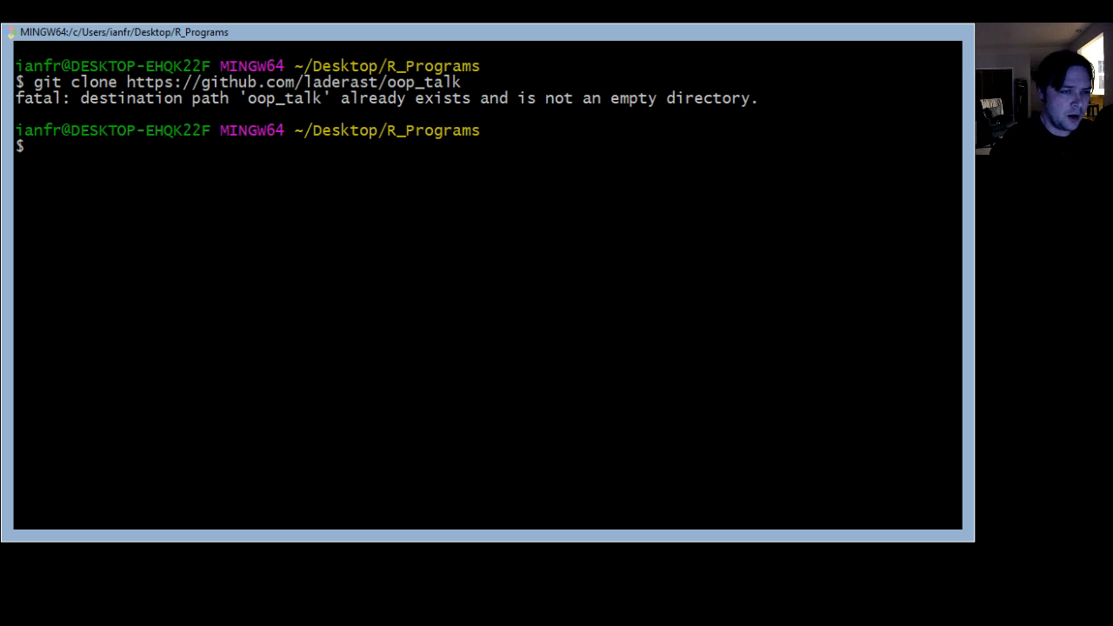
# Change directory into the cloned oop_talk folder with cd oop_ and tab completion
pyautogui.write('cd')
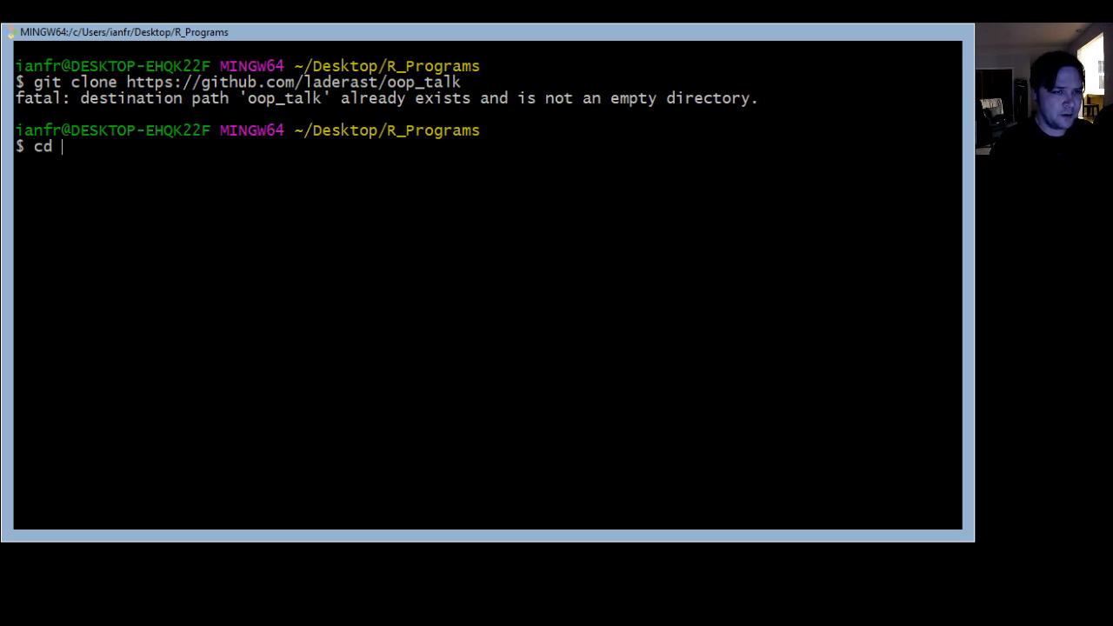
pyautogui.write('oop_')
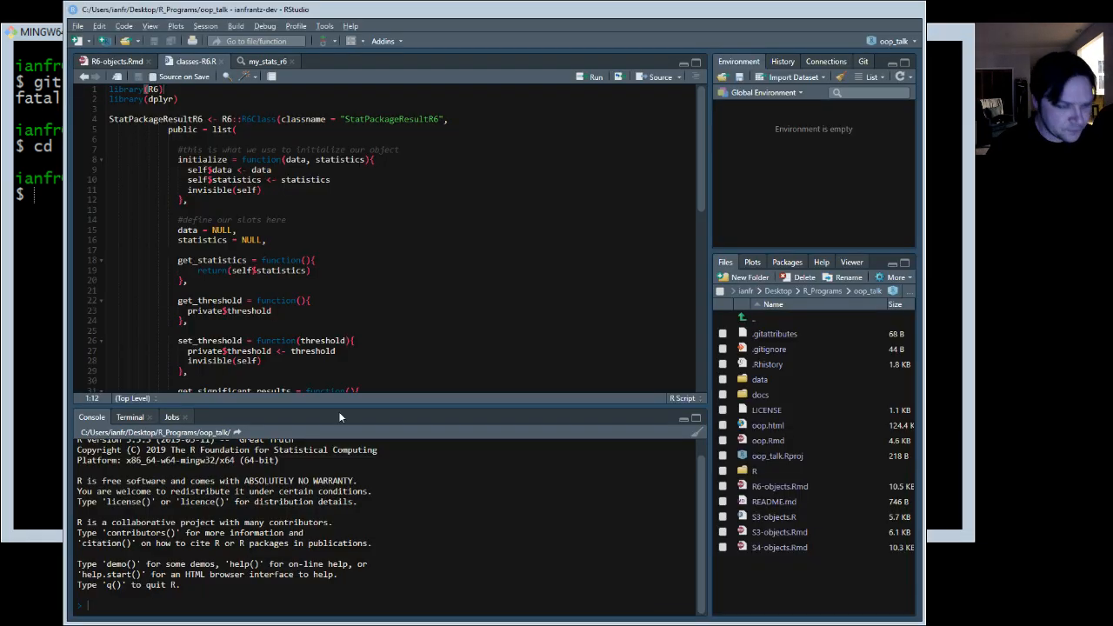
pyautogui.moveTo(417, 296)
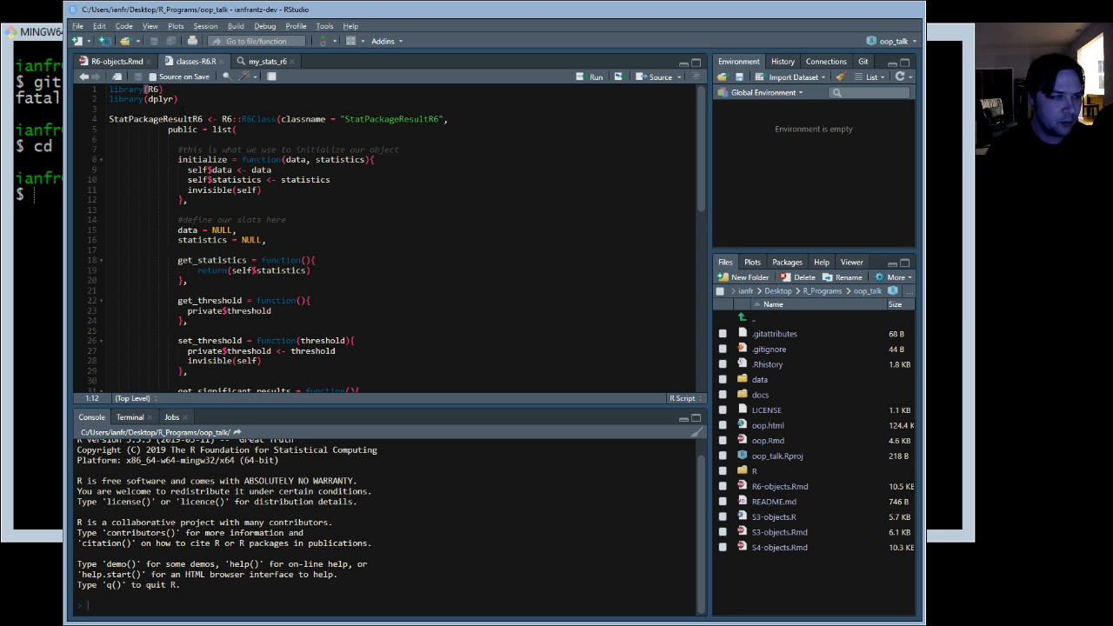
# Source the entire classes-R6.R script to define StatPackageResultR6 and AnovaResultR6
pyautogui.click(266, 61)
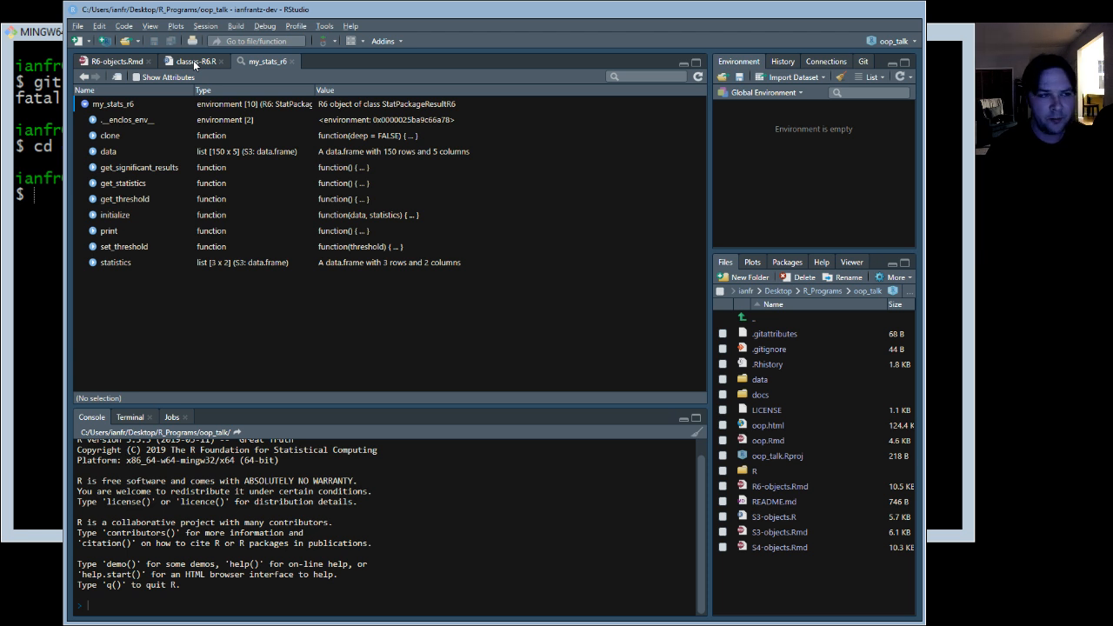
pyautogui.click(200, 62)
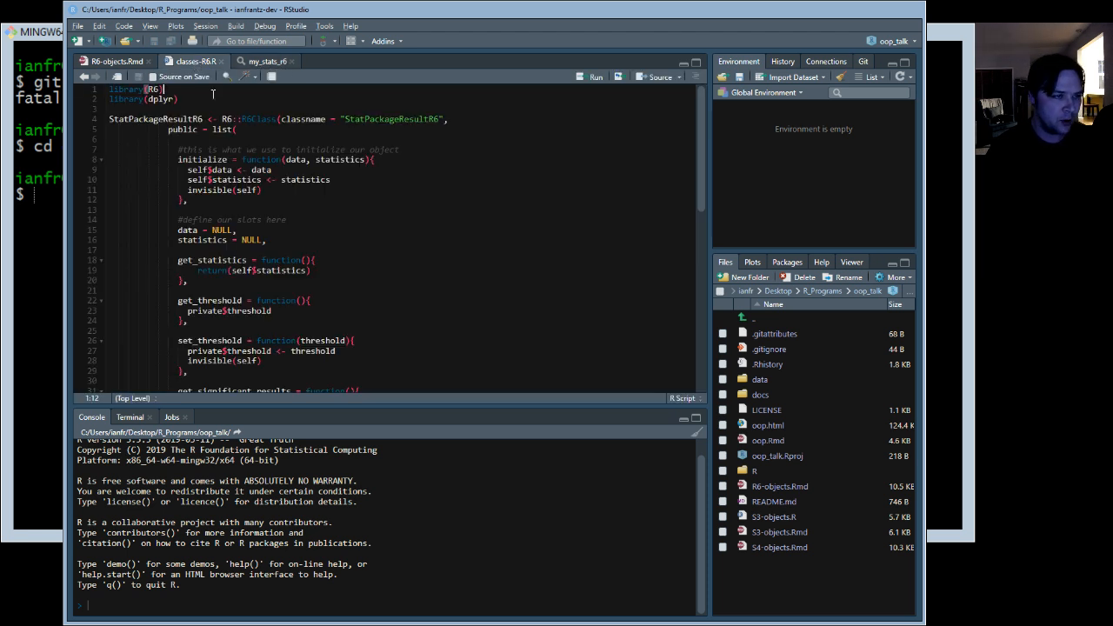
pyautogui.click(681, 77)
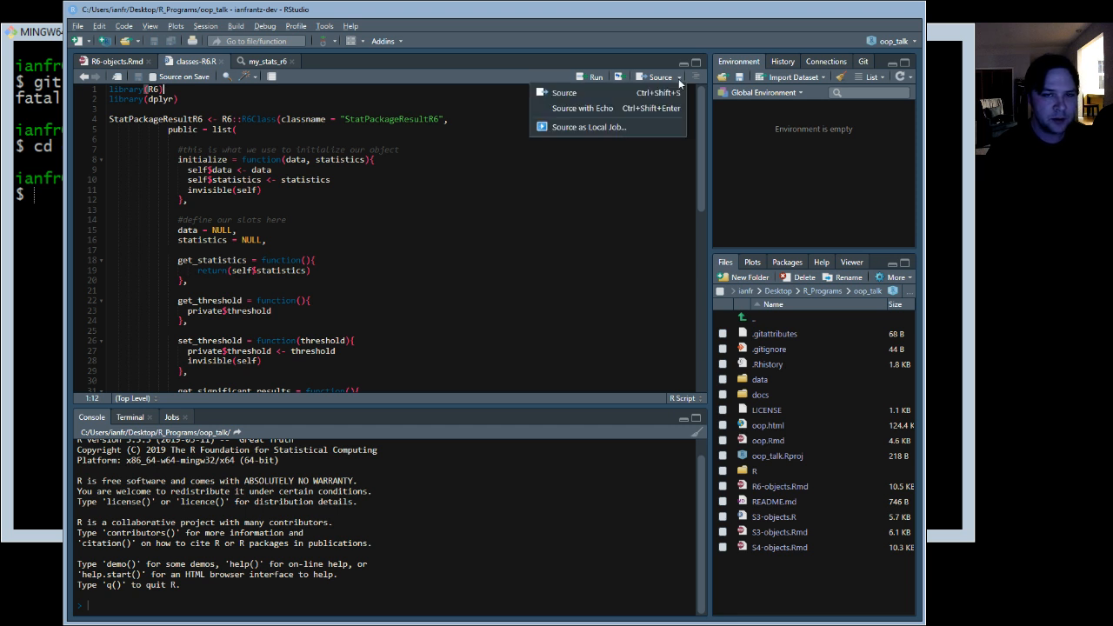
pyautogui.click(560, 92)
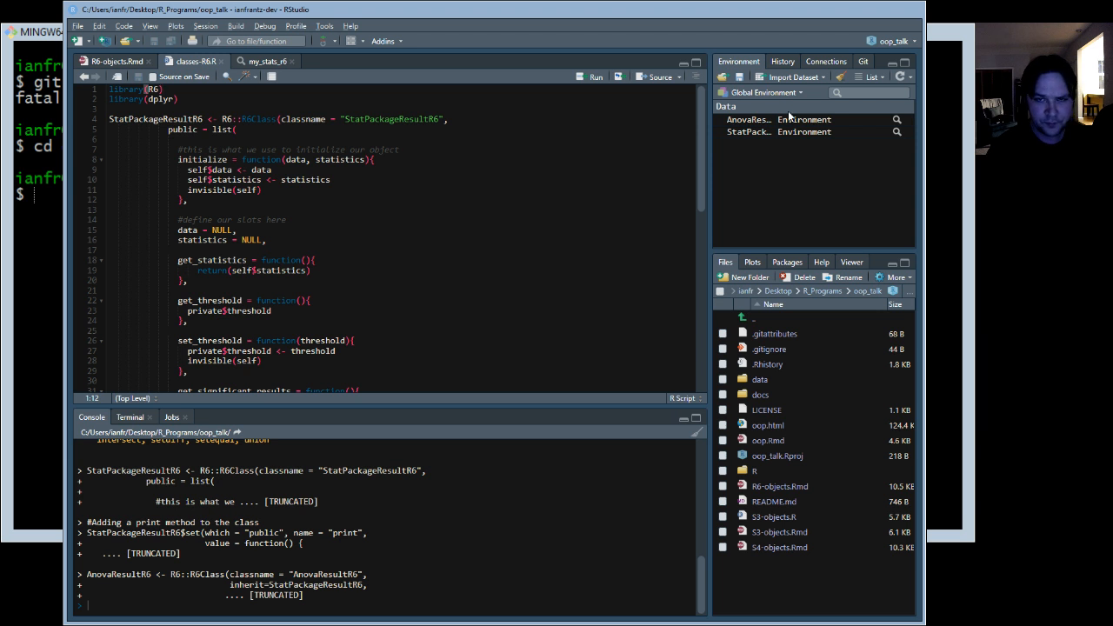
pyautogui.moveTo(755, 139)
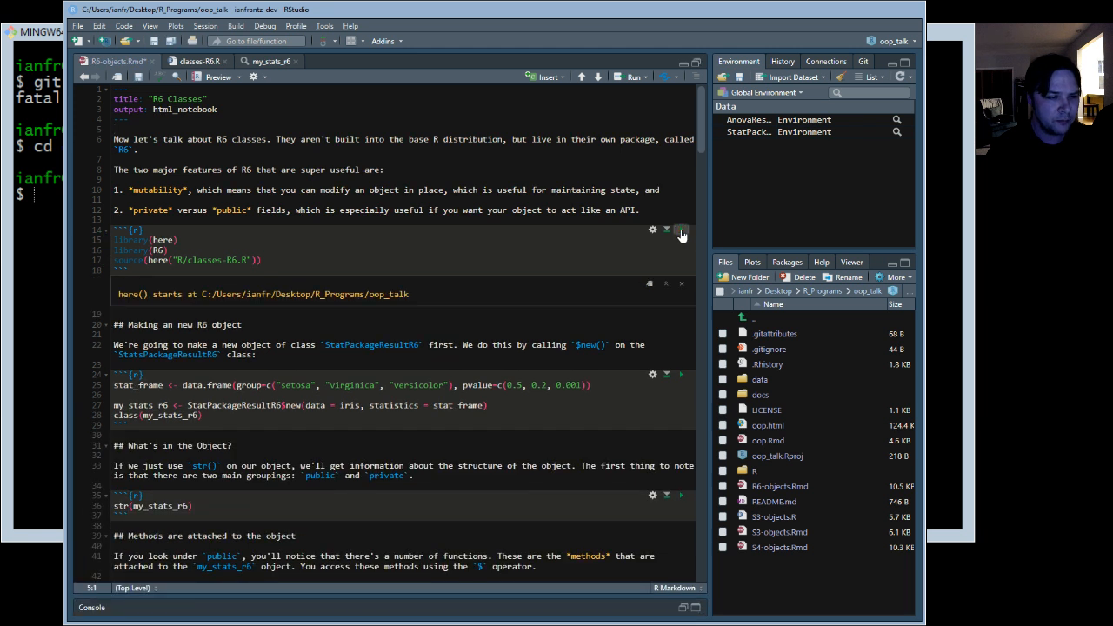
# Run the chunk building my_stats_r6, check the StatPackageResultR6 definition, then view the object
pyautogui.click(681, 334)
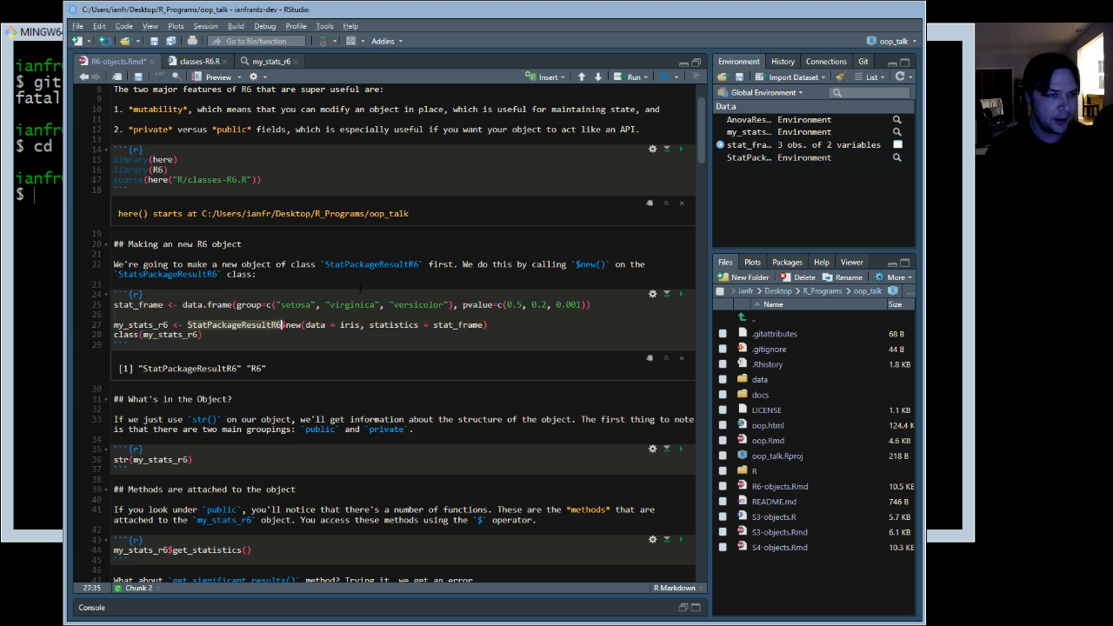
pyautogui.click(195, 63)
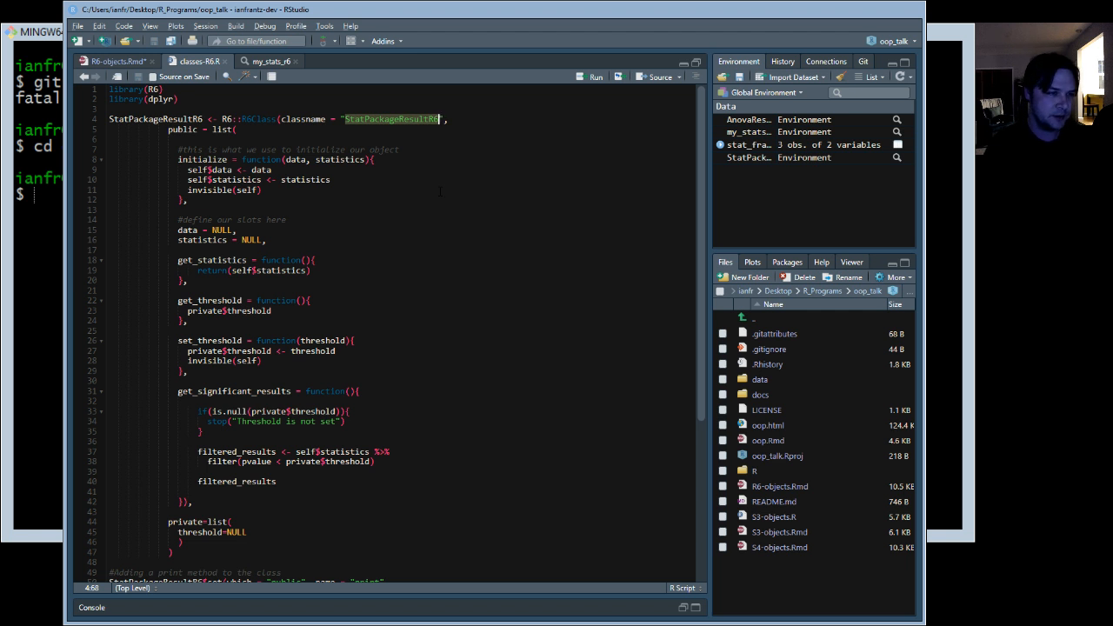
pyautogui.moveTo(136, 78)
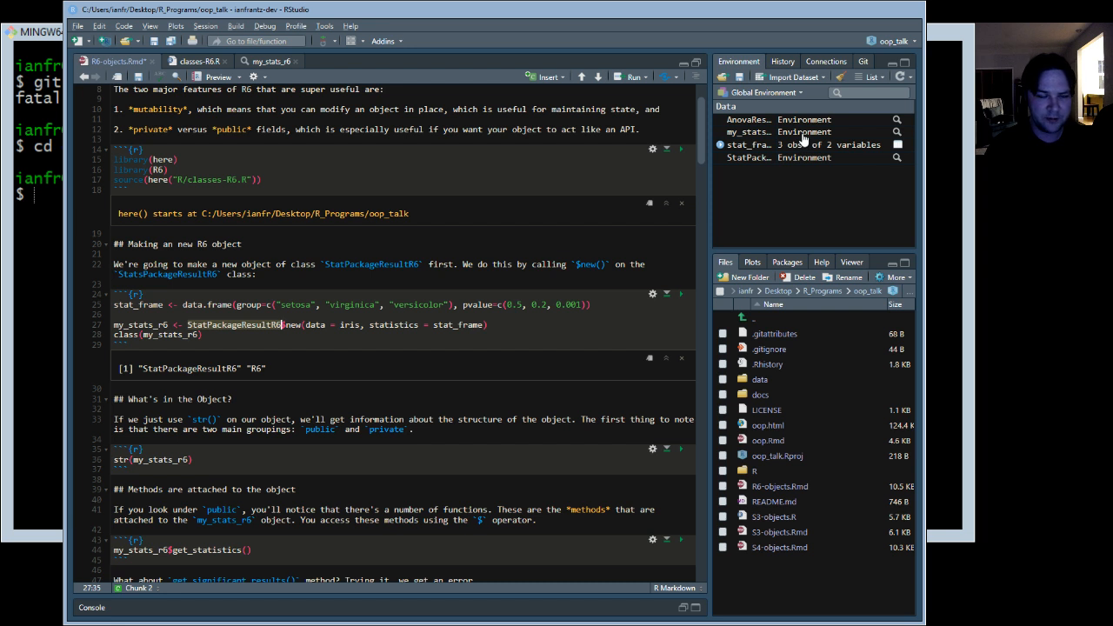
pyautogui.click(268, 62)
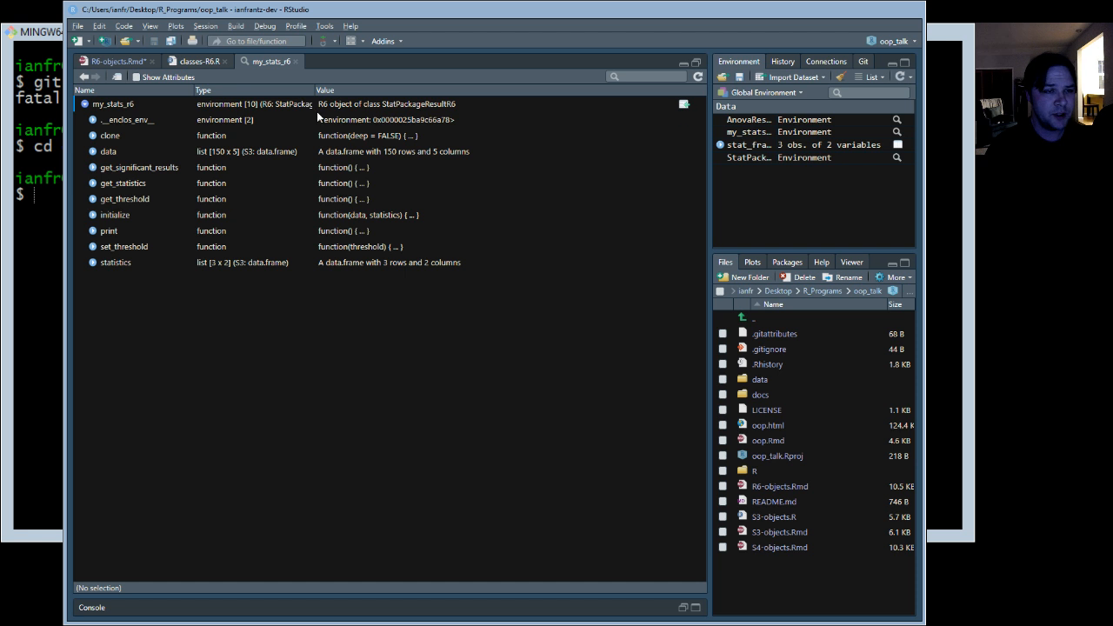
pyautogui.moveTo(329, 115)
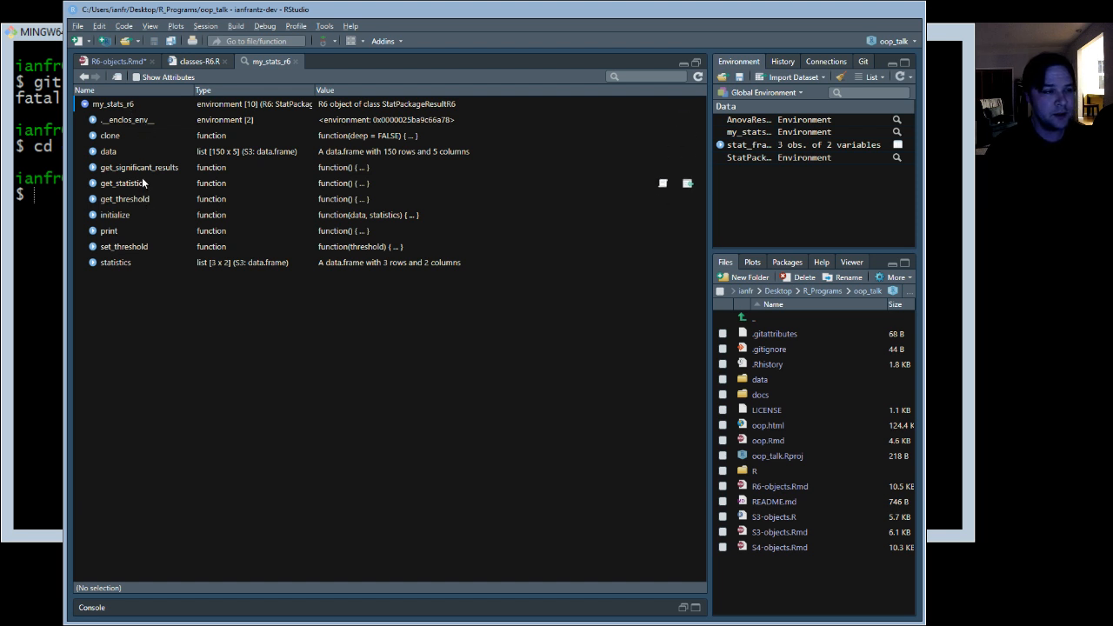
pyautogui.moveTo(257, 273)
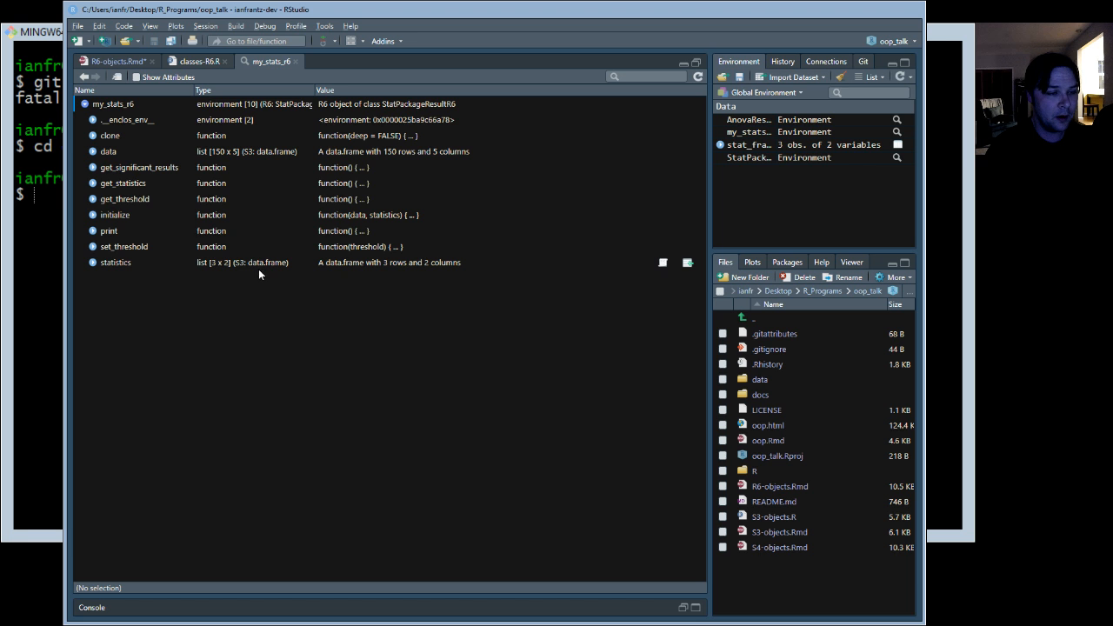
pyautogui.moveTo(240, 268)
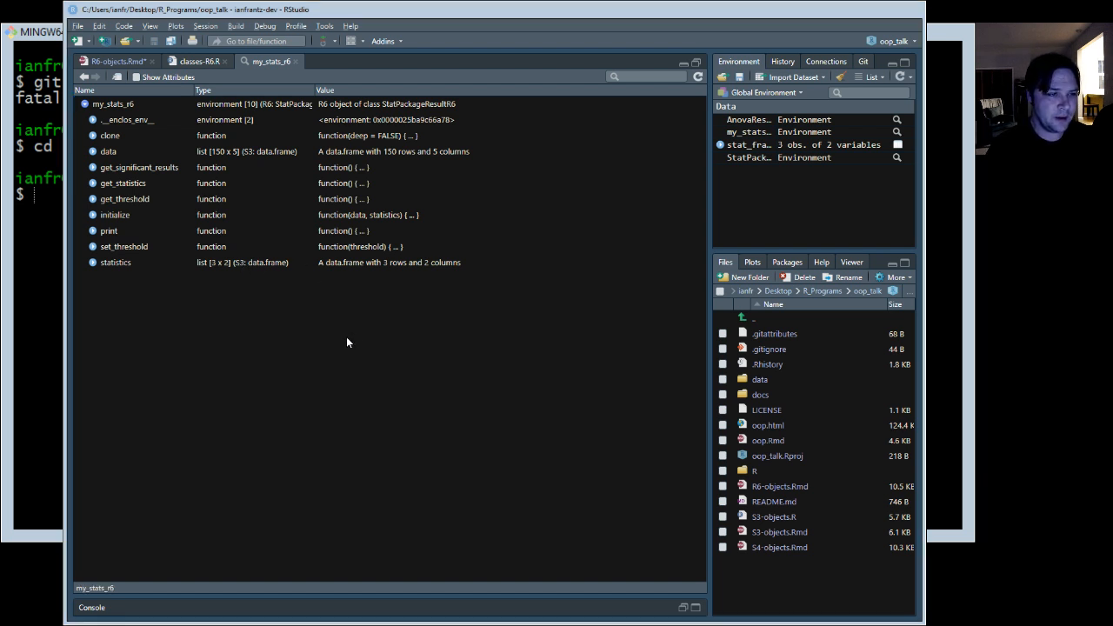
pyautogui.moveTo(264, 263)
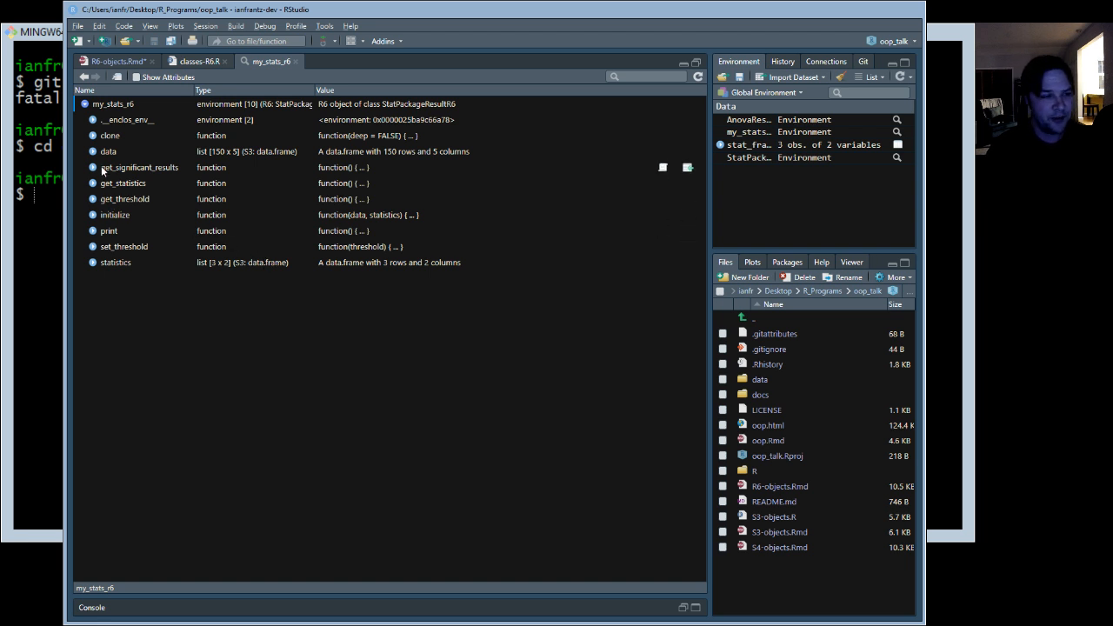
pyautogui.moveTo(120, 182)
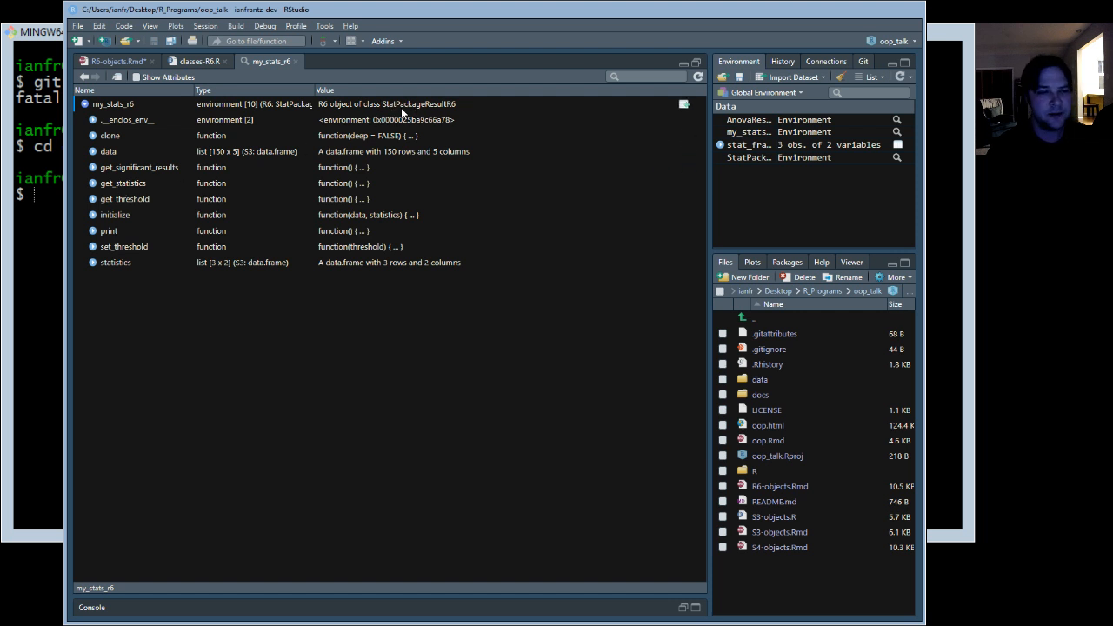
pyautogui.moveTo(434, 115)
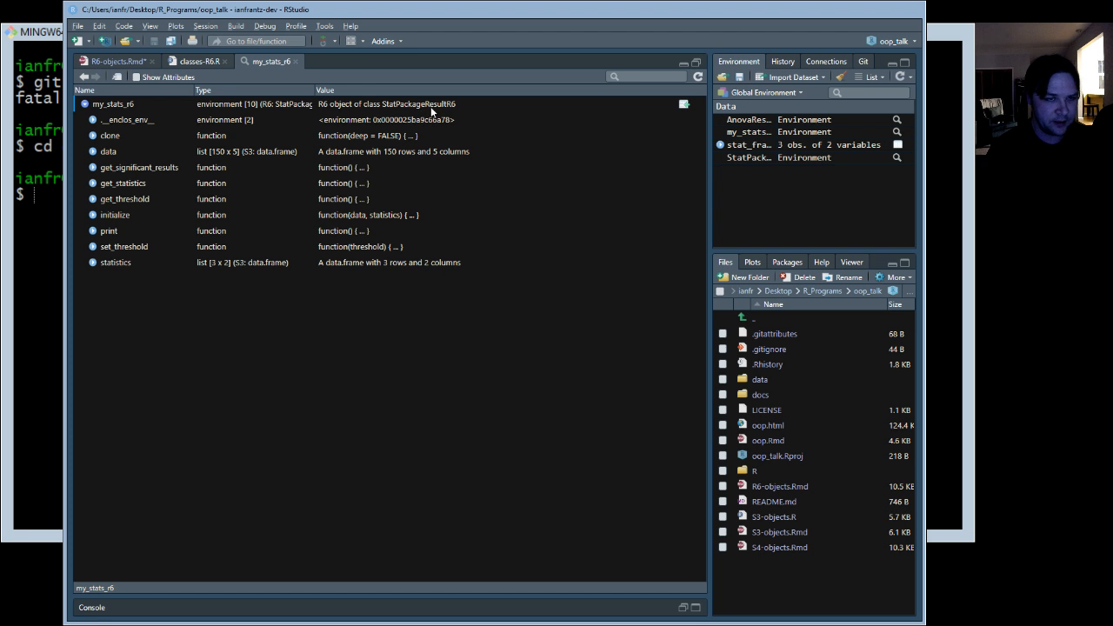
pyautogui.moveTo(400, 112)
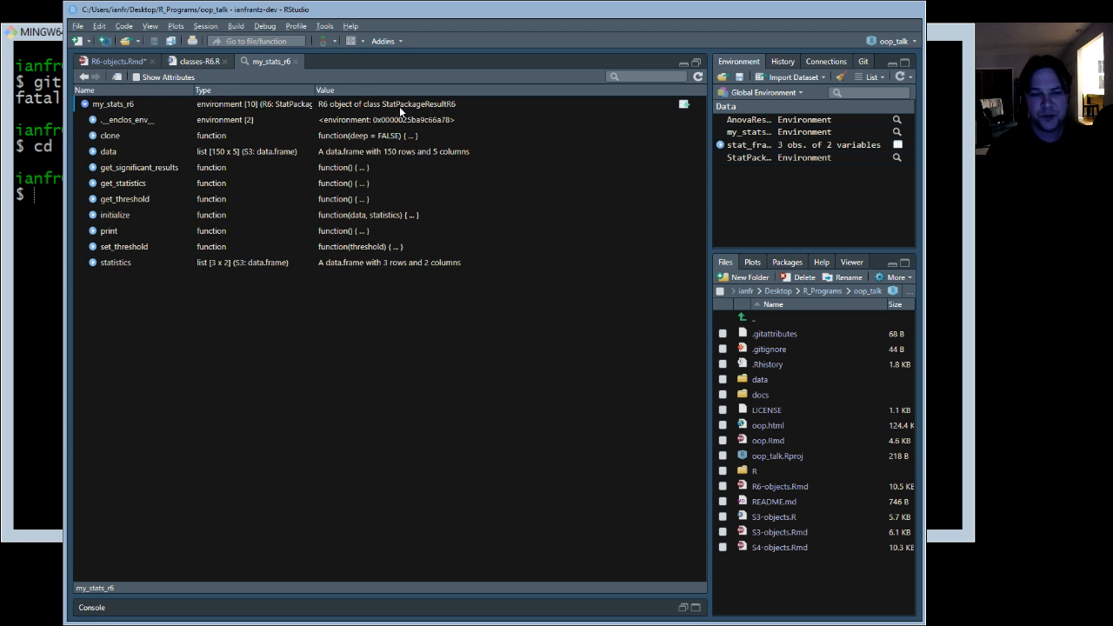
# Return from the my_stats_r6 viewer to the R6-objects.Rmd notebook
pyautogui.click(200, 66)
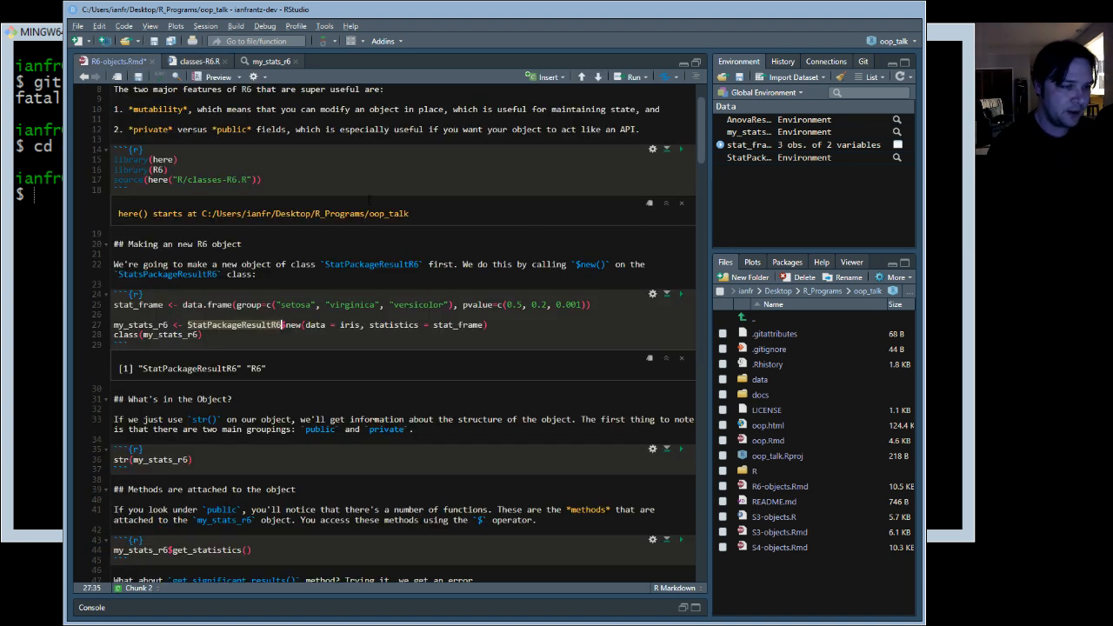
# Run the get_statistics chunk to display the group p-value table
pyautogui.scroll(-3)
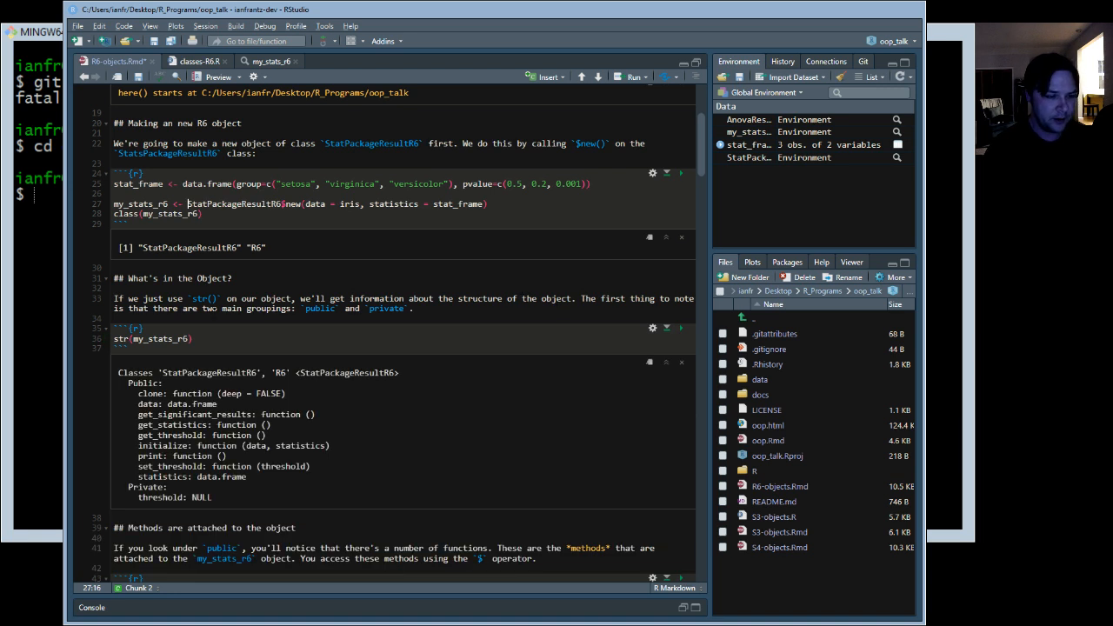
pyautogui.scroll(-3)
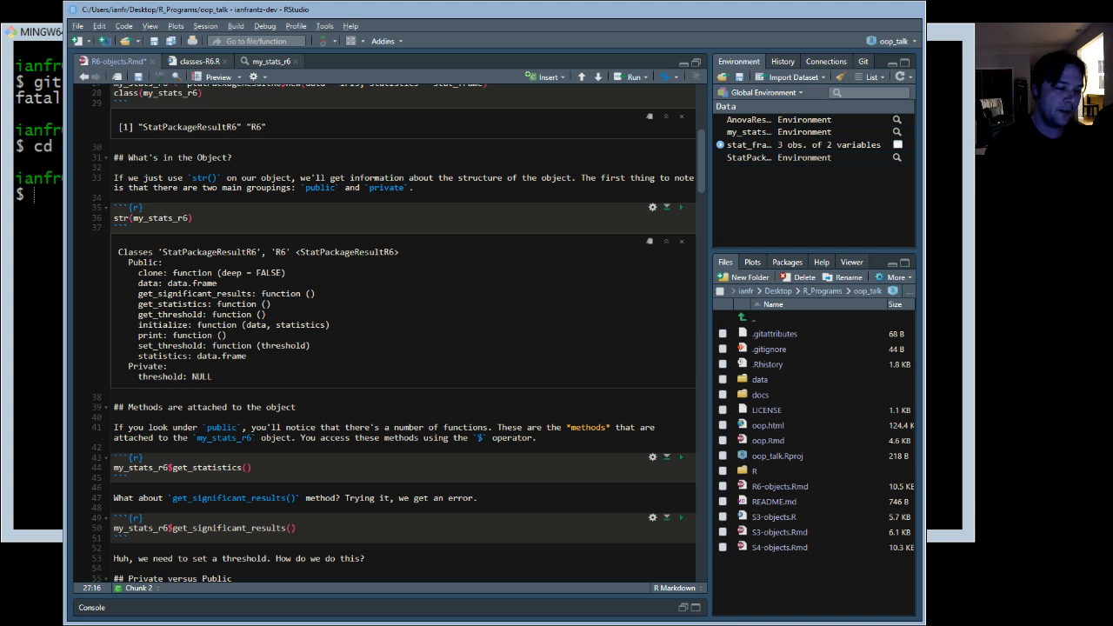
pyautogui.scroll(-3)
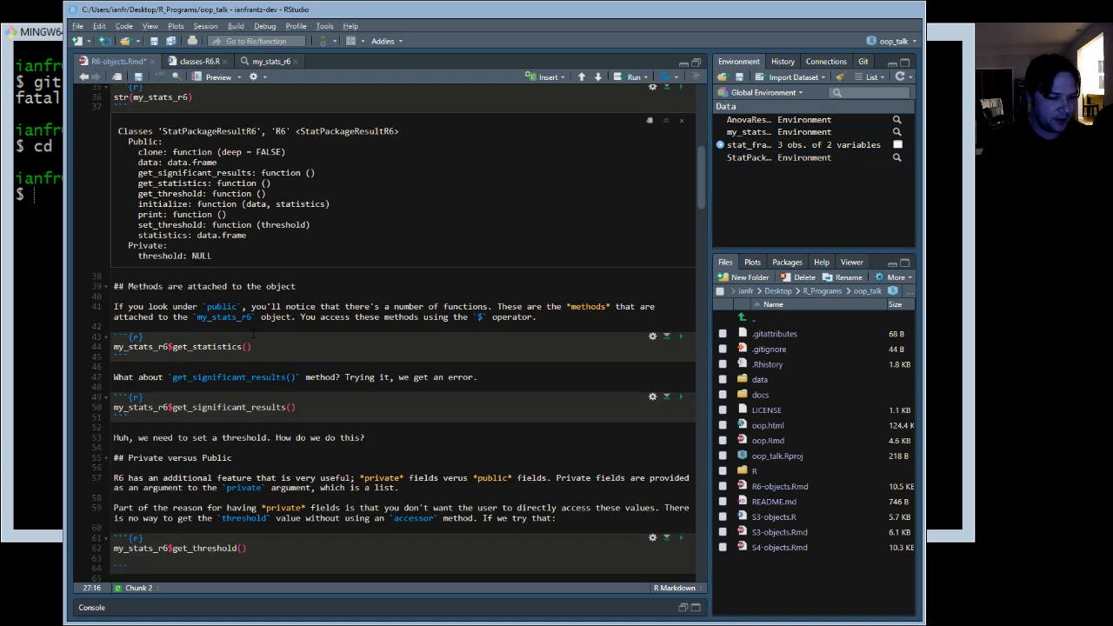
pyautogui.scroll(-3)
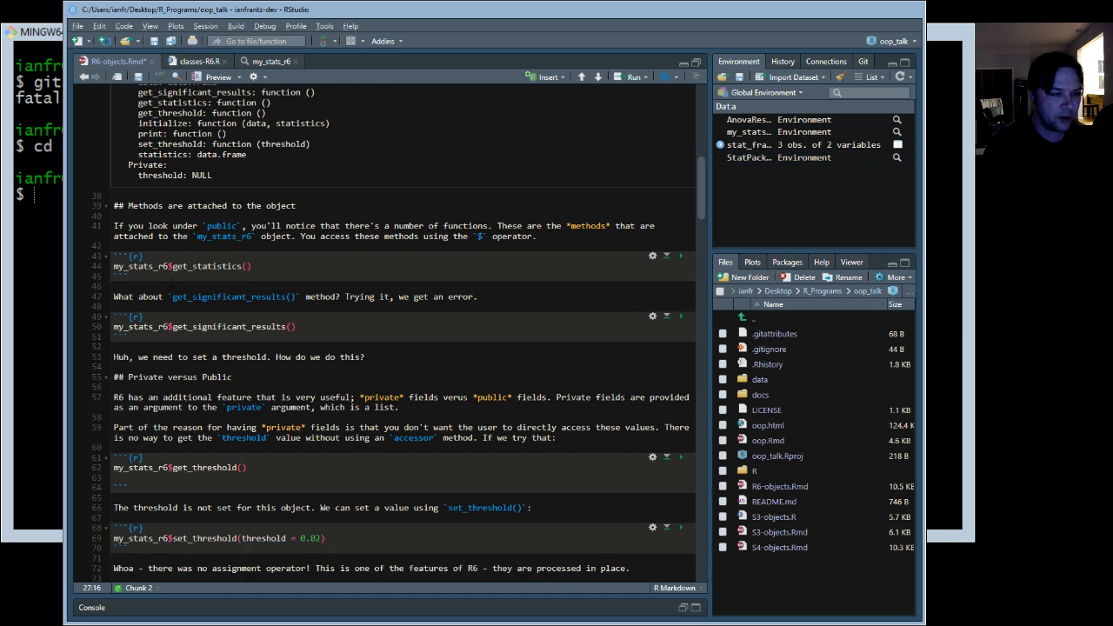
pyautogui.scroll(-3)
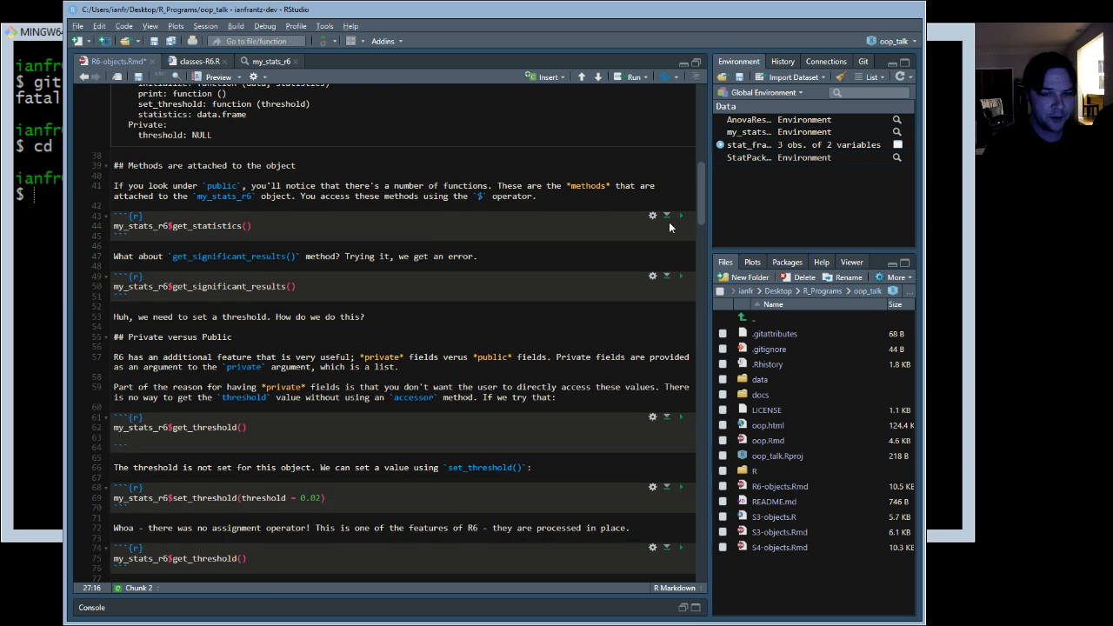
pyautogui.click(682, 216)
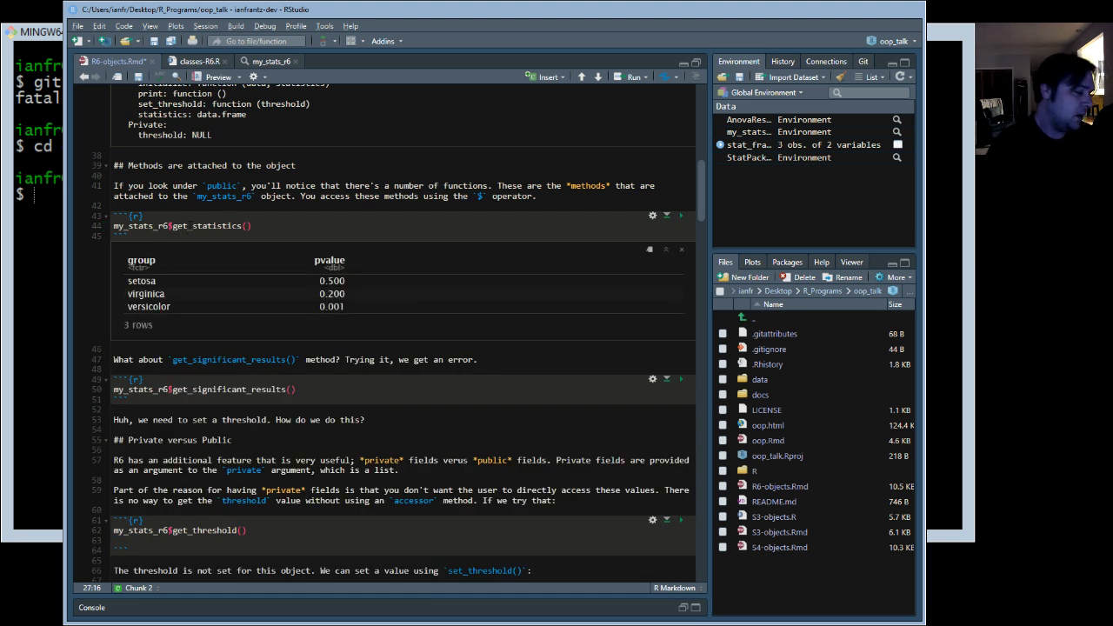
pyautogui.moveTo(222, 195)
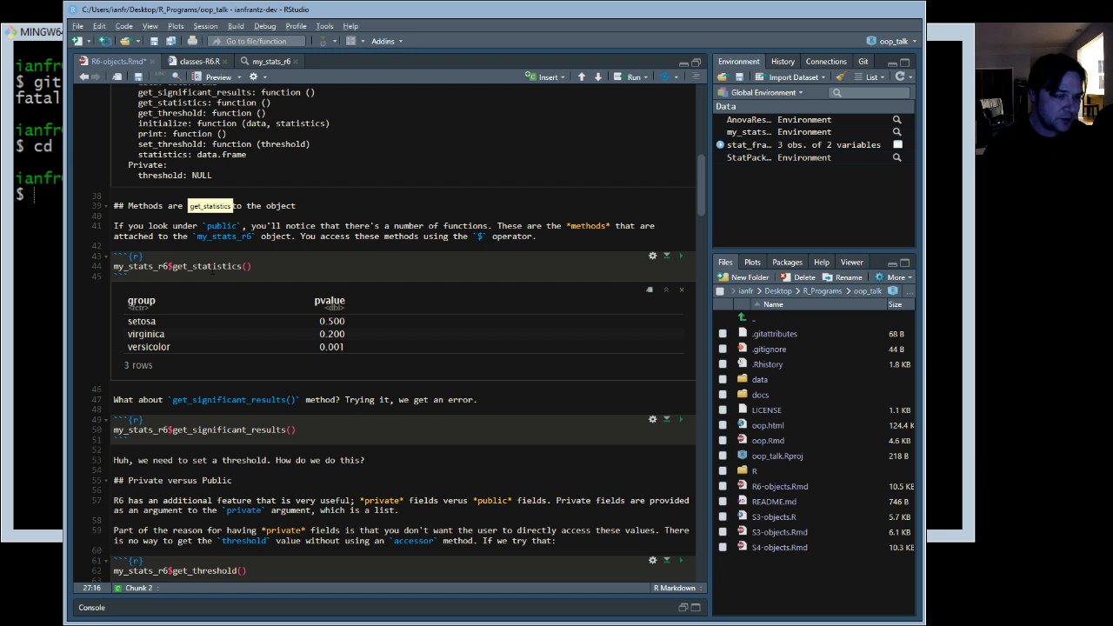
# Run get_significant_results, which errors with 'Threshold is not set'
pyautogui.scroll(-3)
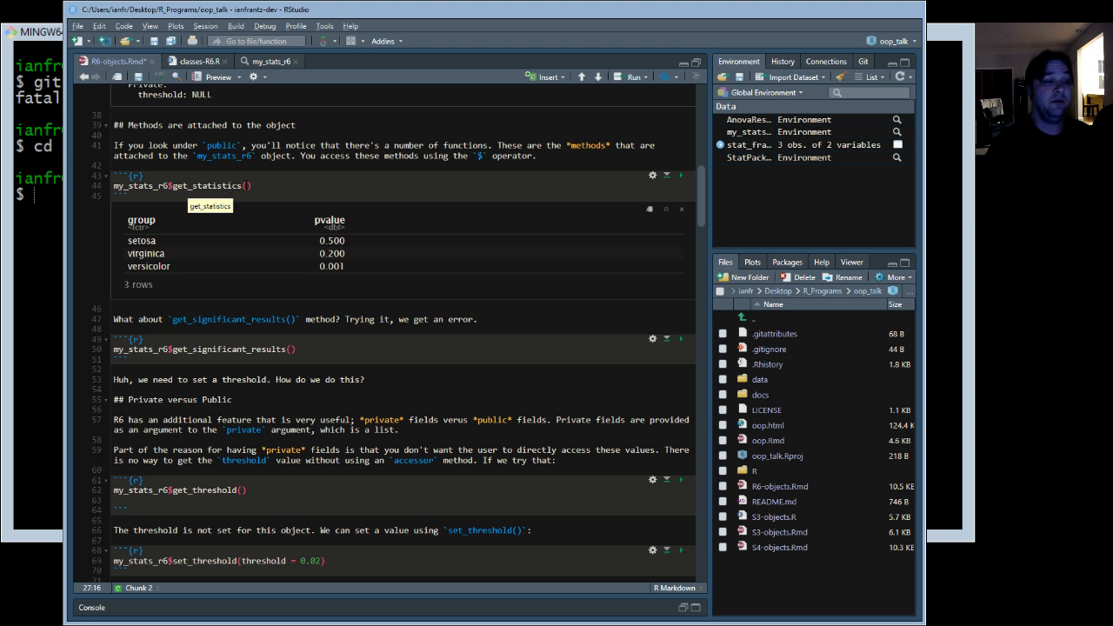
pyautogui.scroll(-3)
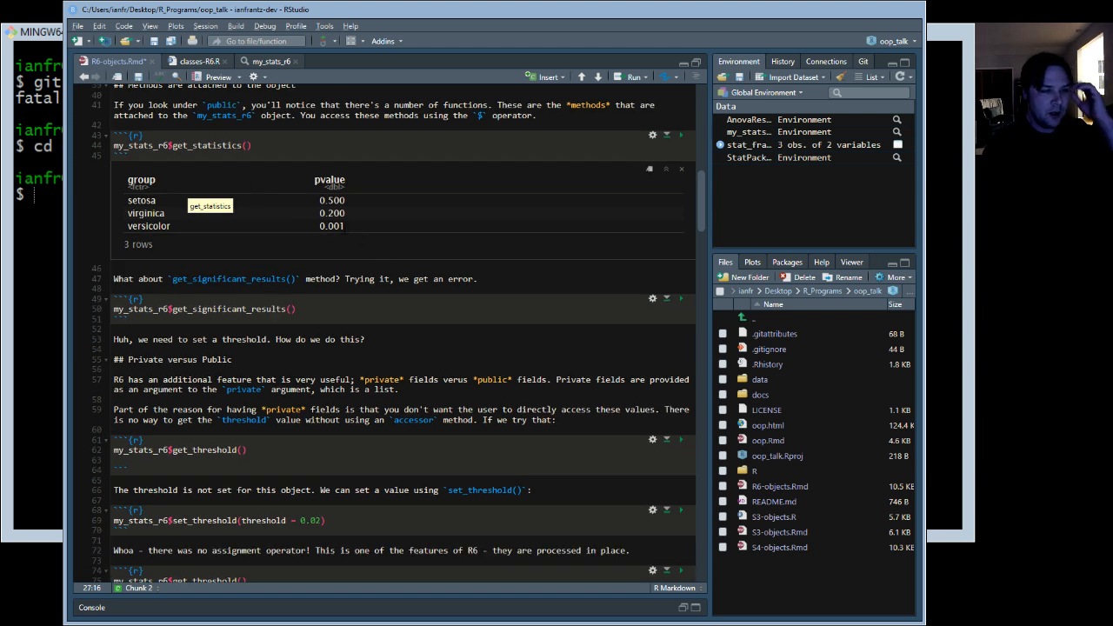
pyautogui.scroll(-3)
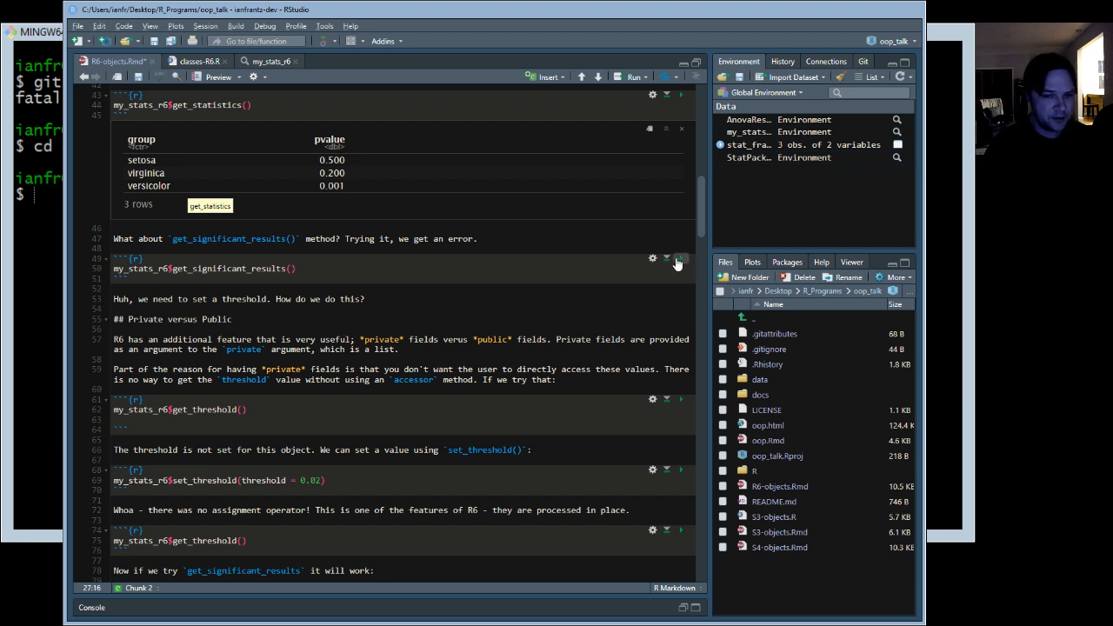
pyautogui.click(682, 257)
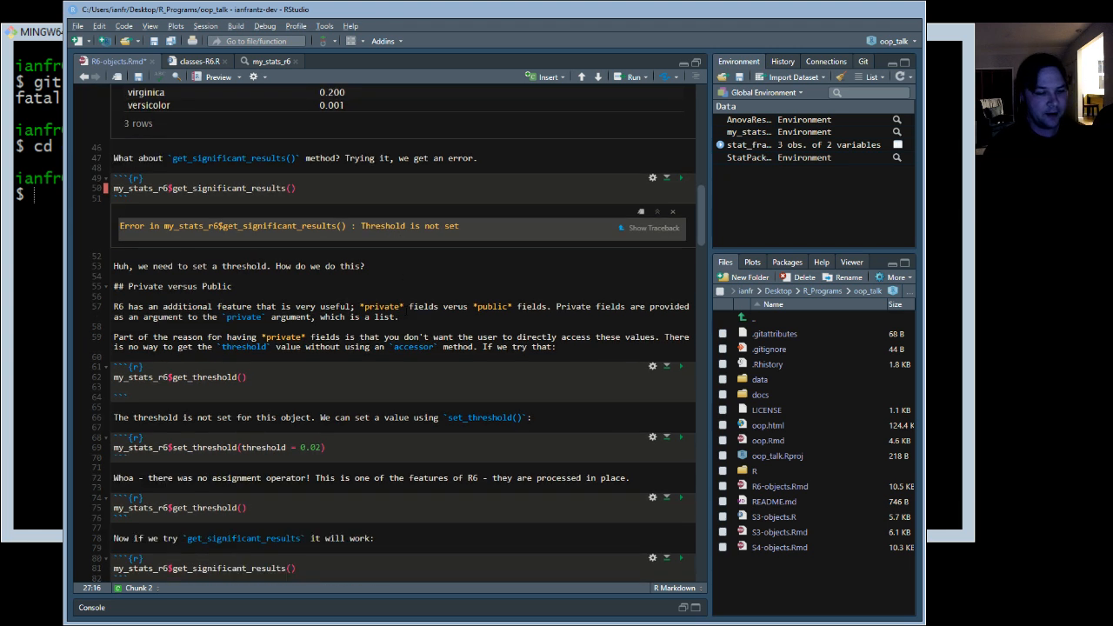
pyautogui.scroll(-3)
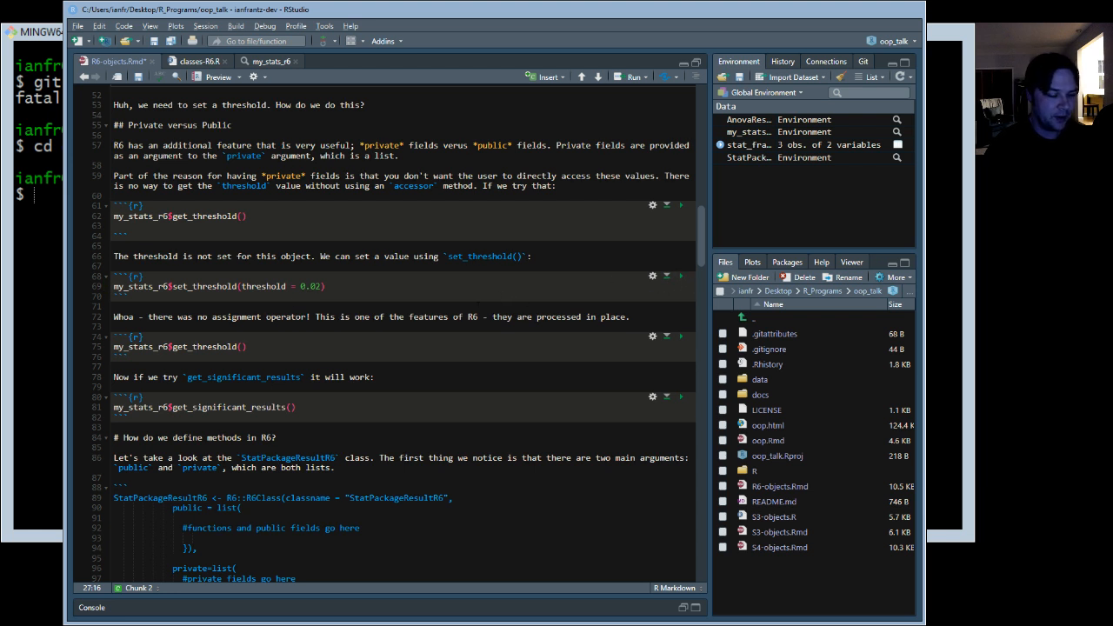
pyautogui.scroll(-3)
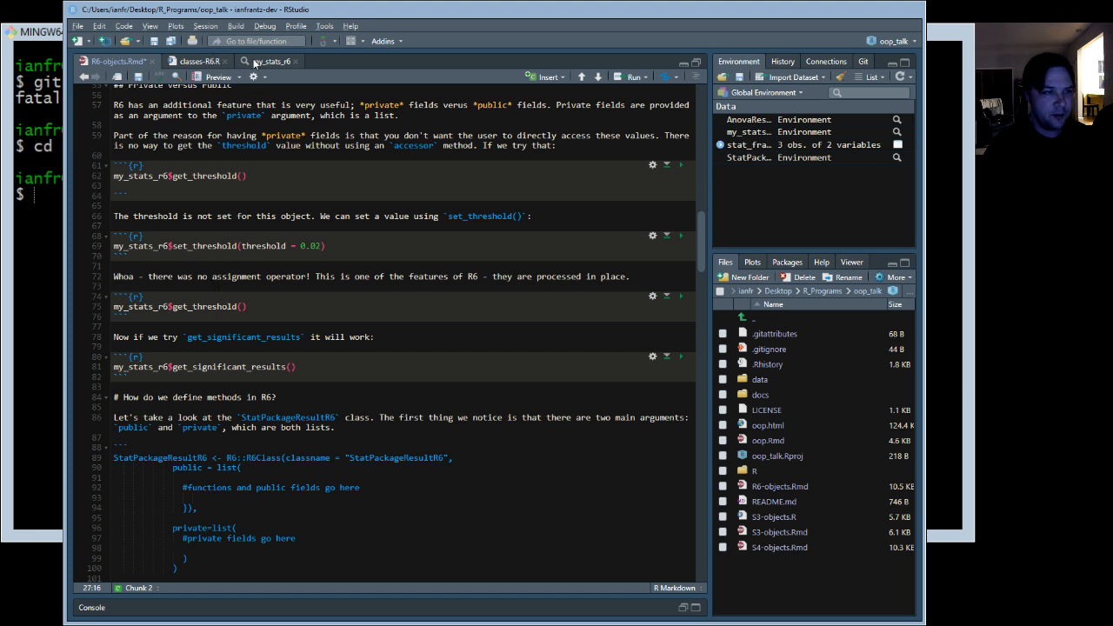
pyautogui.click(264, 61)
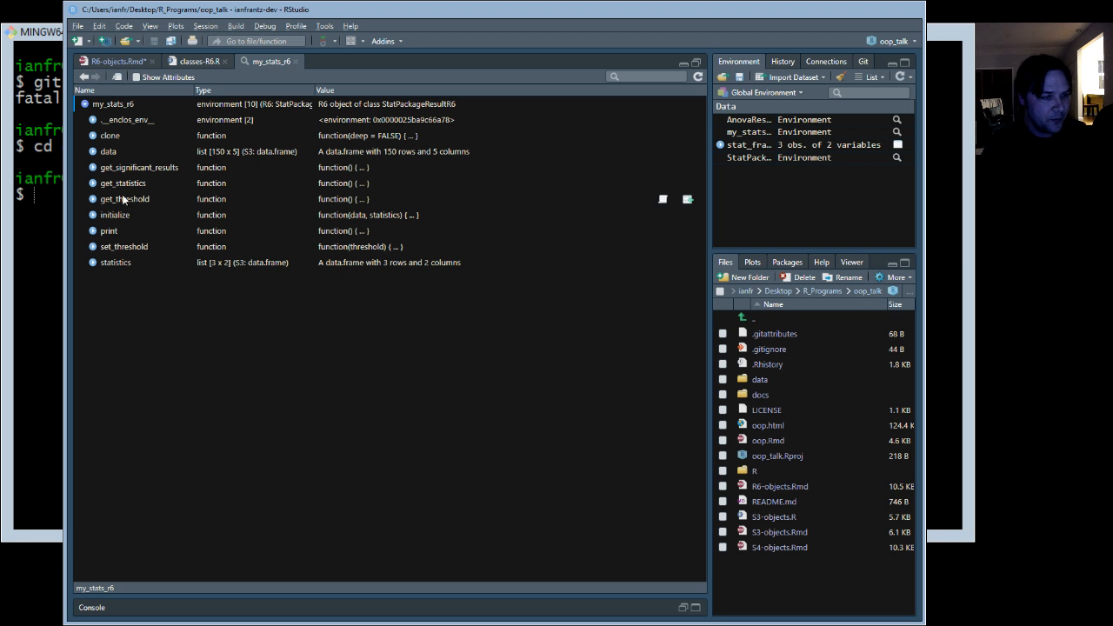
pyautogui.click(108, 73)
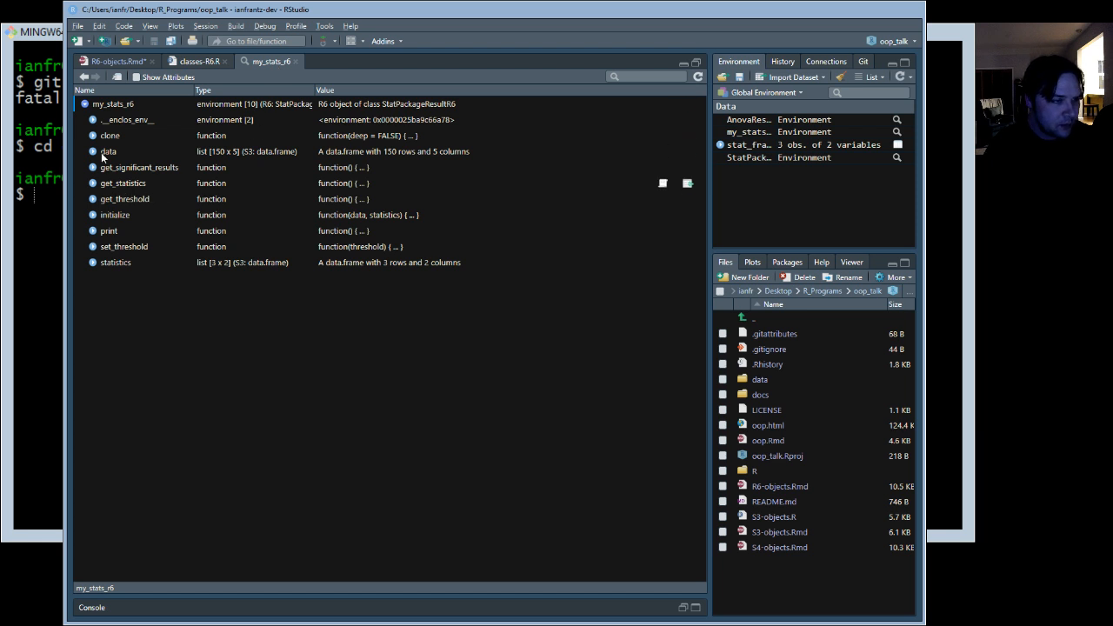
pyautogui.click(92, 247)
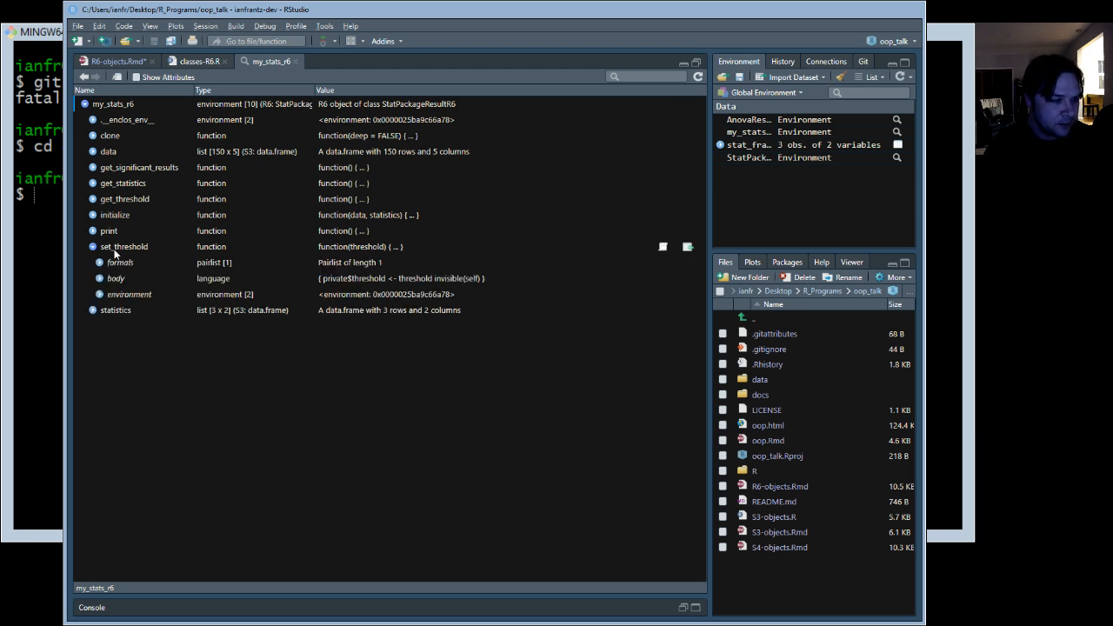
pyautogui.click(94, 261)
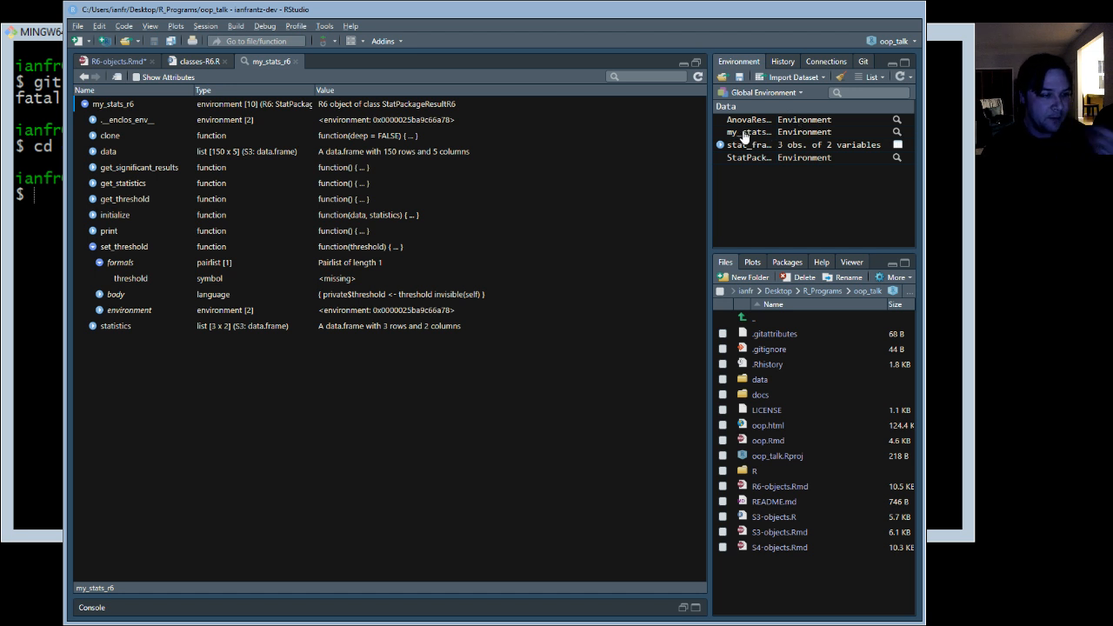
pyautogui.moveTo(160, 254)
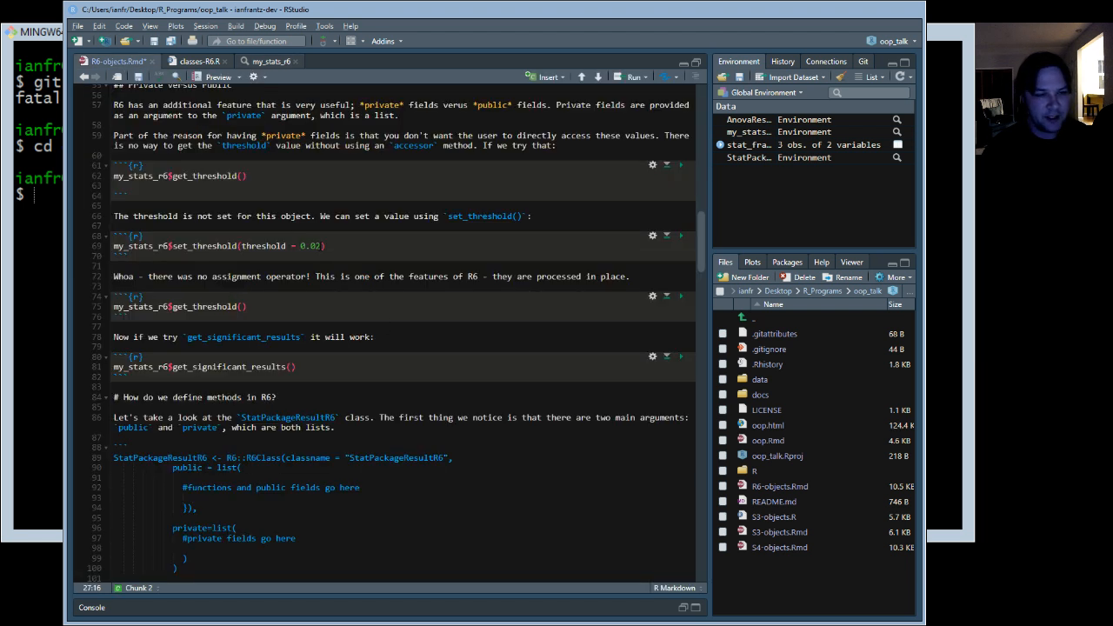
# Scroll through the set_threshold 0.02 and get_significant_results chunks showing versicolor at 0.001
pyautogui.scroll(-3)
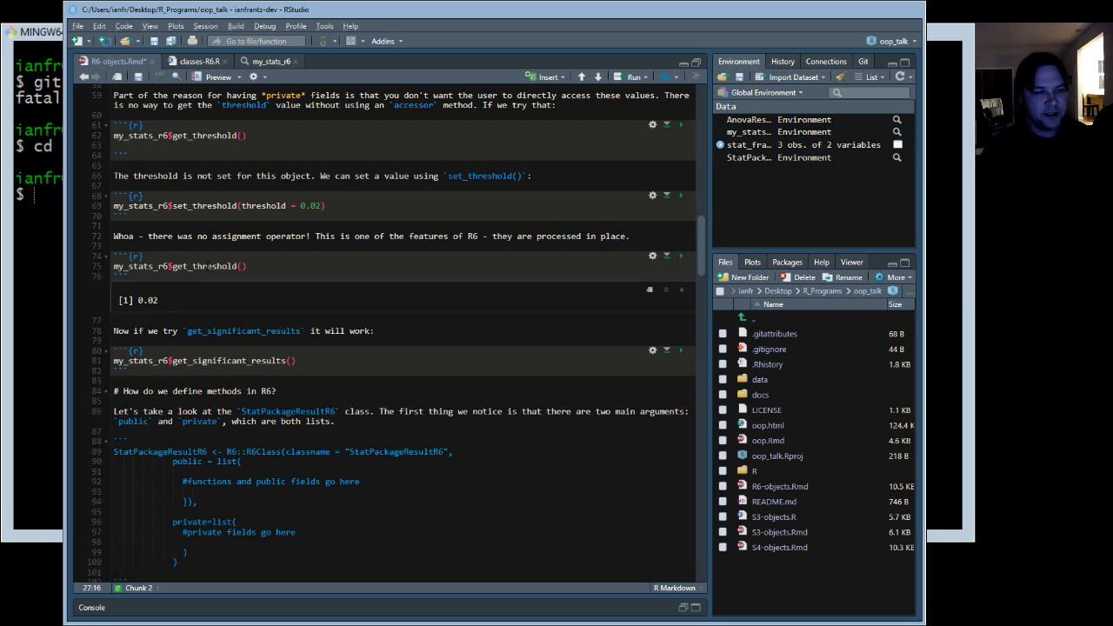
pyautogui.scroll(-3)
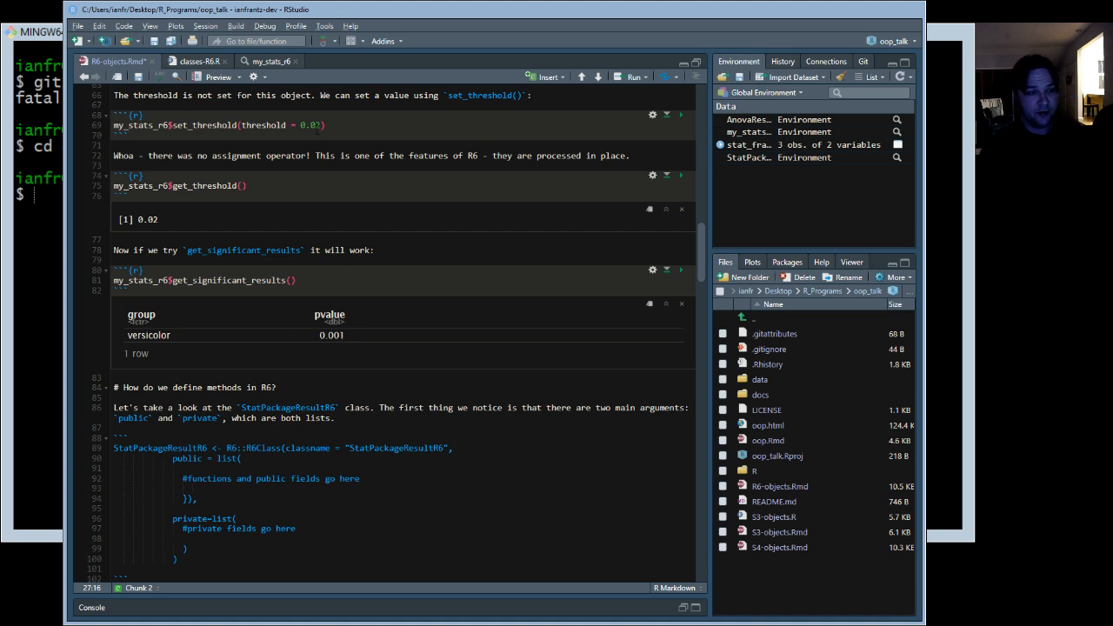
pyautogui.scroll(3)
pyautogui.write('5')
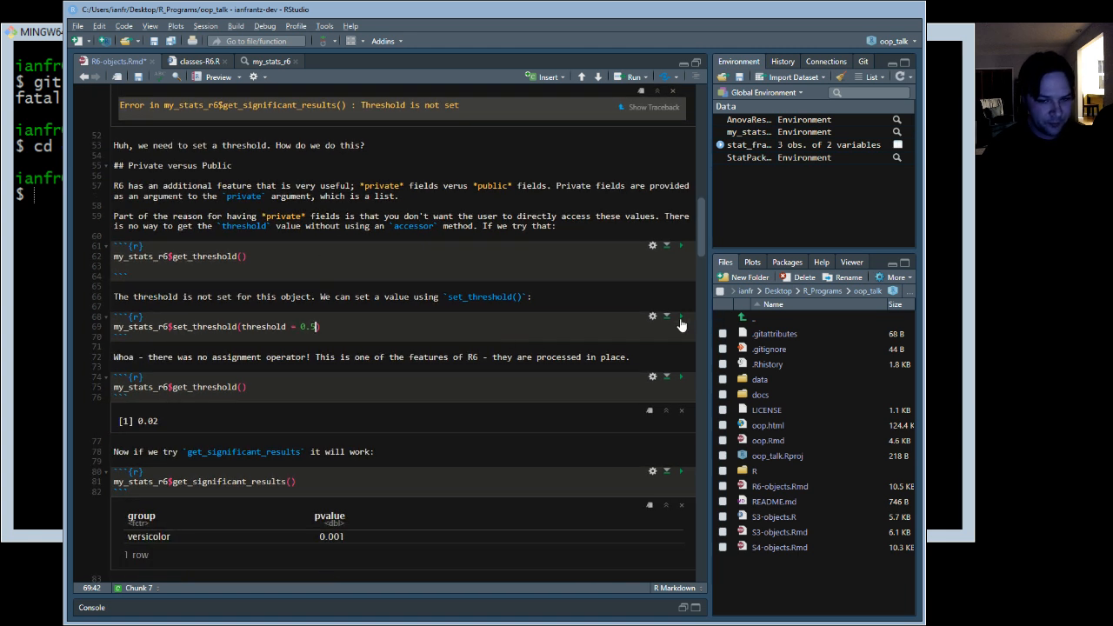
# Rerun get_significant_results with threshold 0.5, returning setosa, virginica and versicolor
pyautogui.scroll(-3)
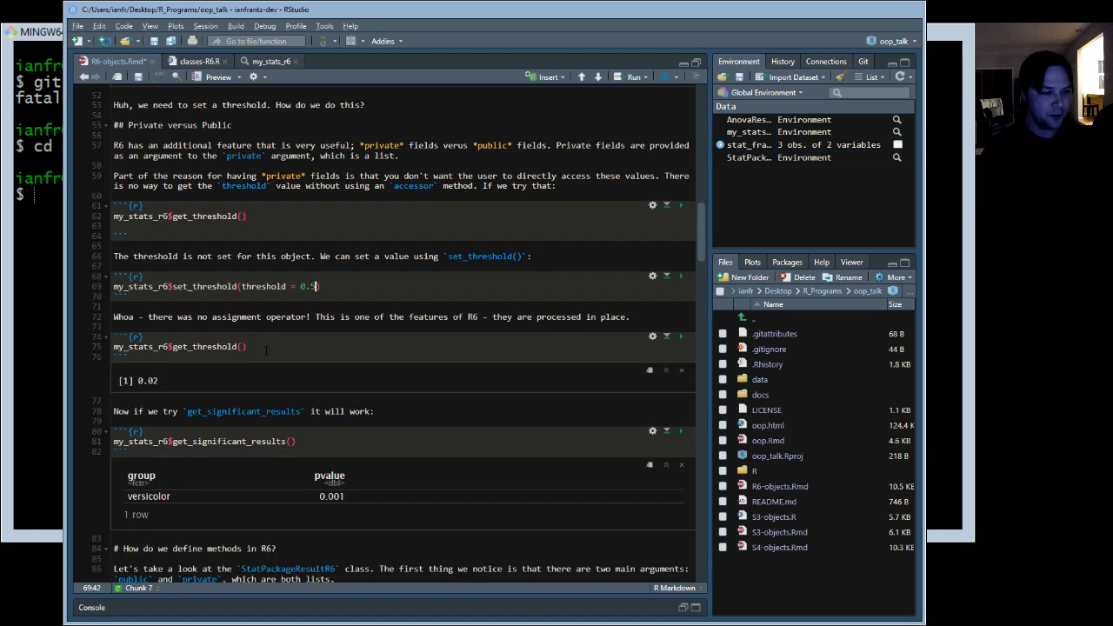
pyautogui.scroll(-3)
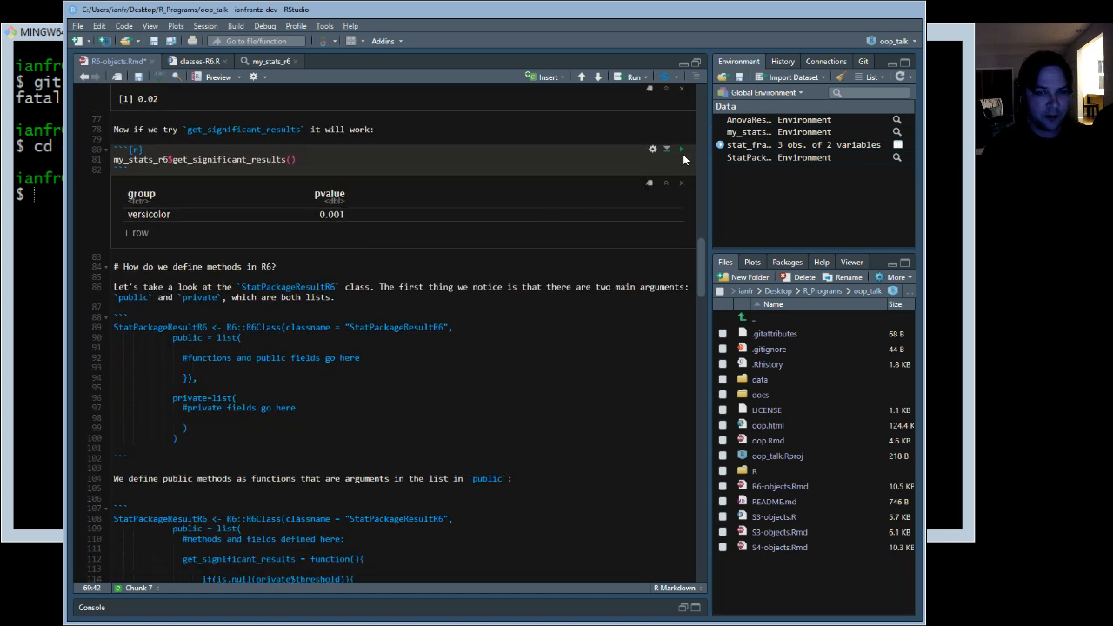
pyautogui.click(682, 150)
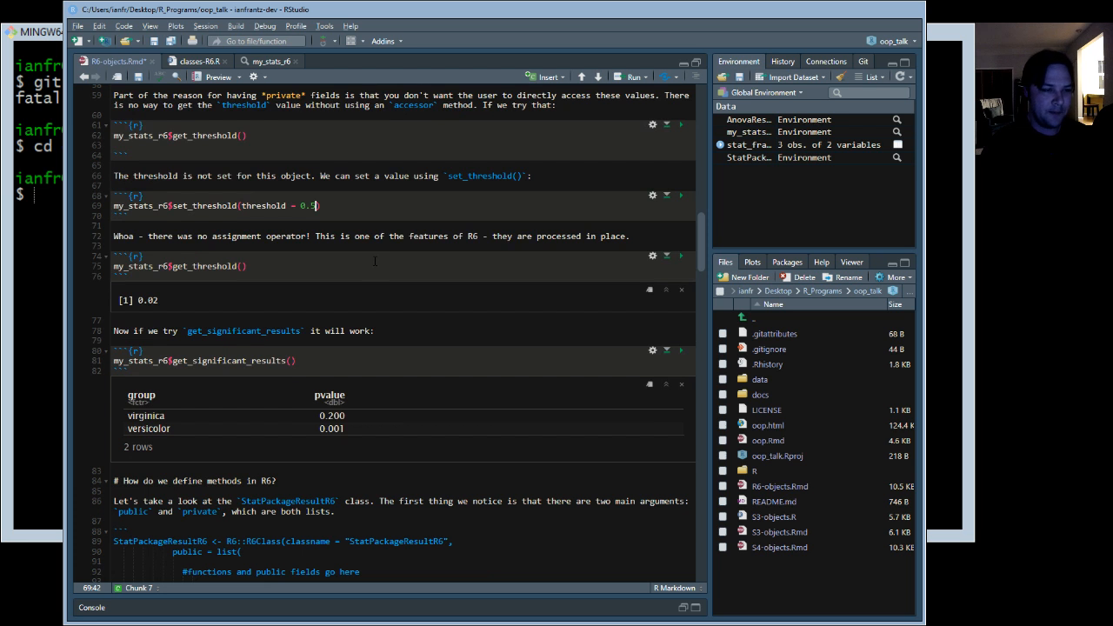
pyautogui.scroll(3)
pyautogui.write('6')
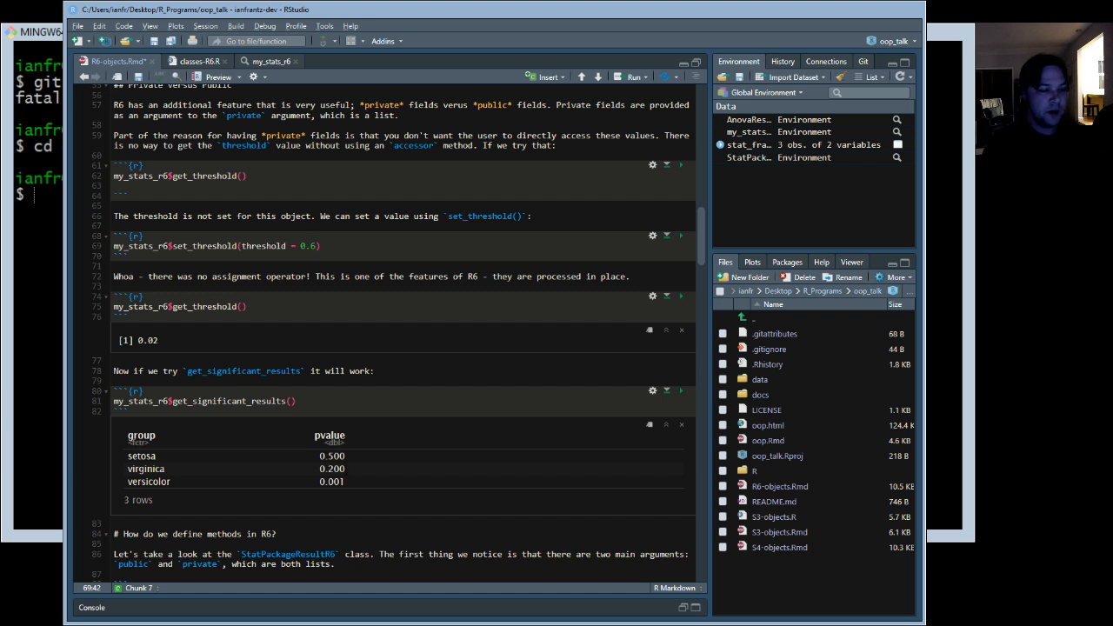
pyautogui.scroll(-3)
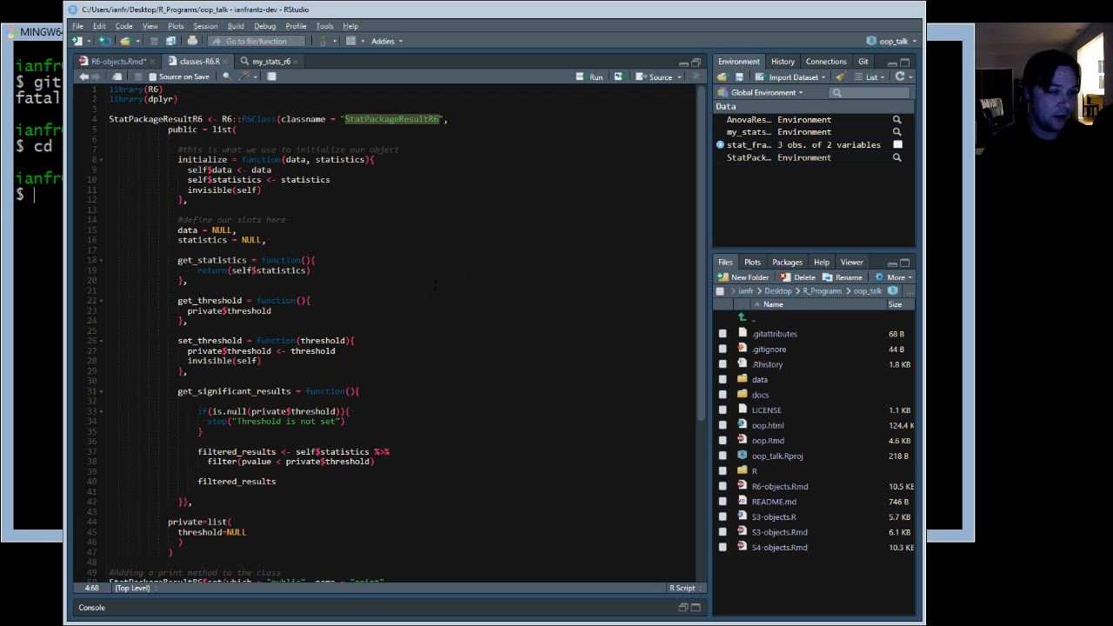
pyautogui.moveTo(497, 248)
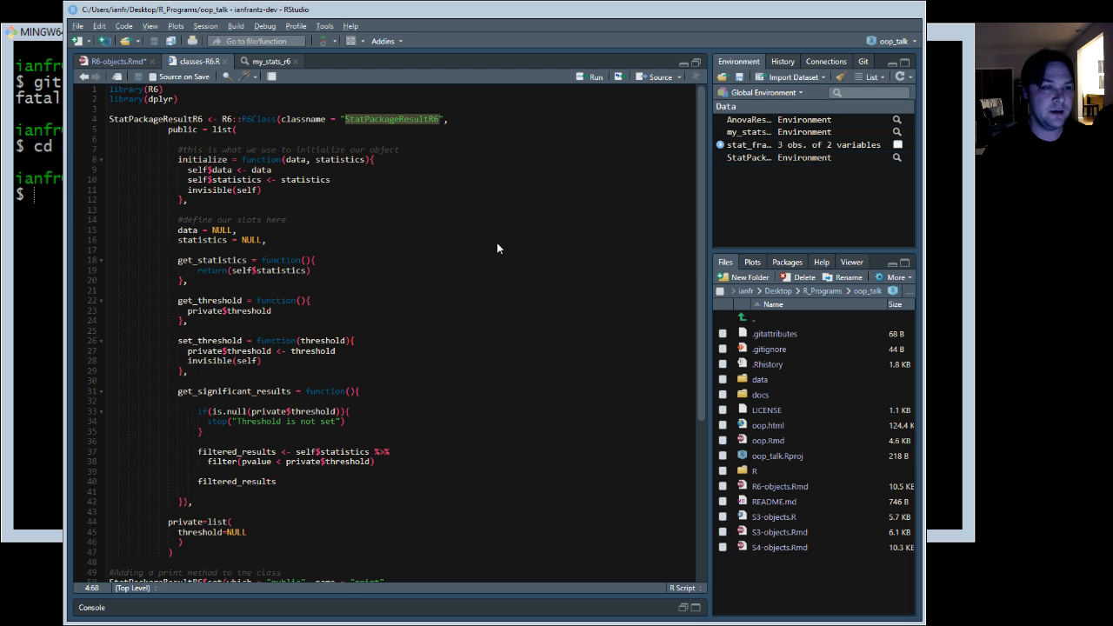
pyautogui.moveTo(346, 276)
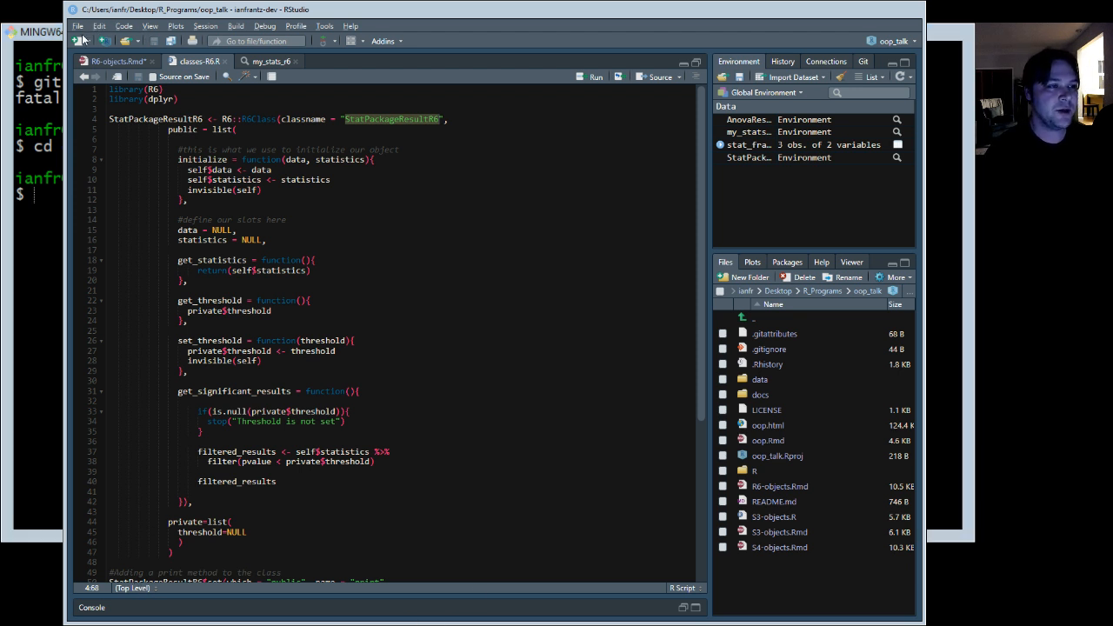
pyautogui.moveTo(160, 191)
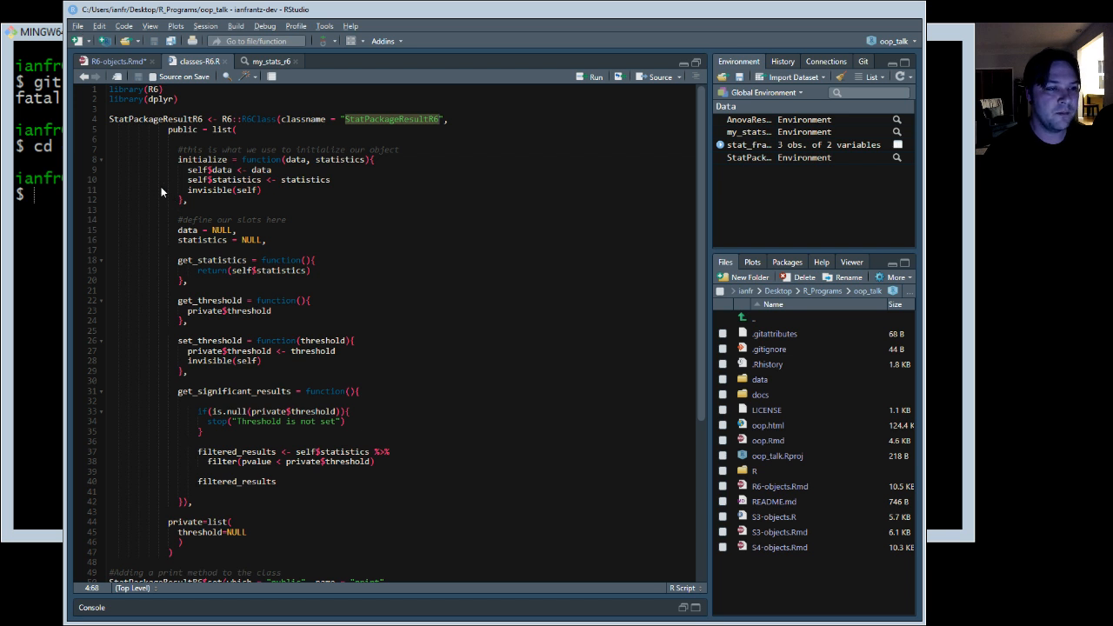